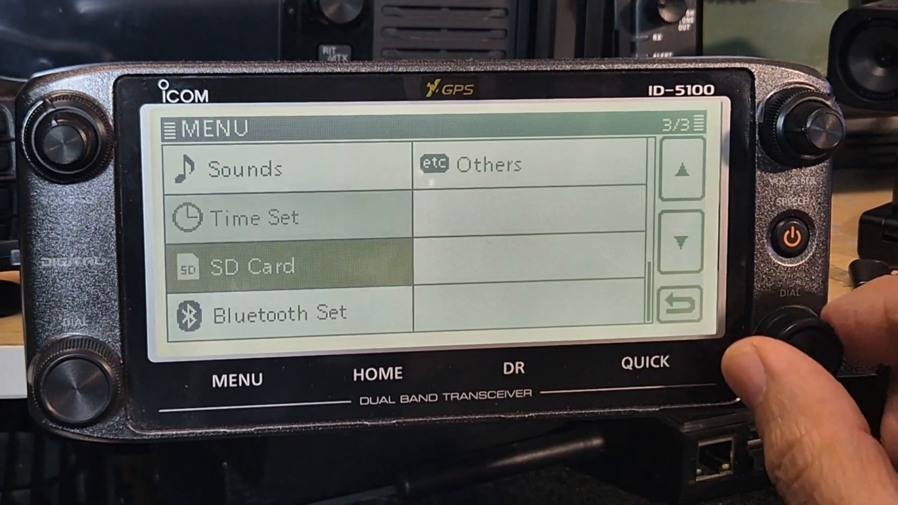
- Open the radio's SD Card menu and return to its first page of options
left_click(251, 266)
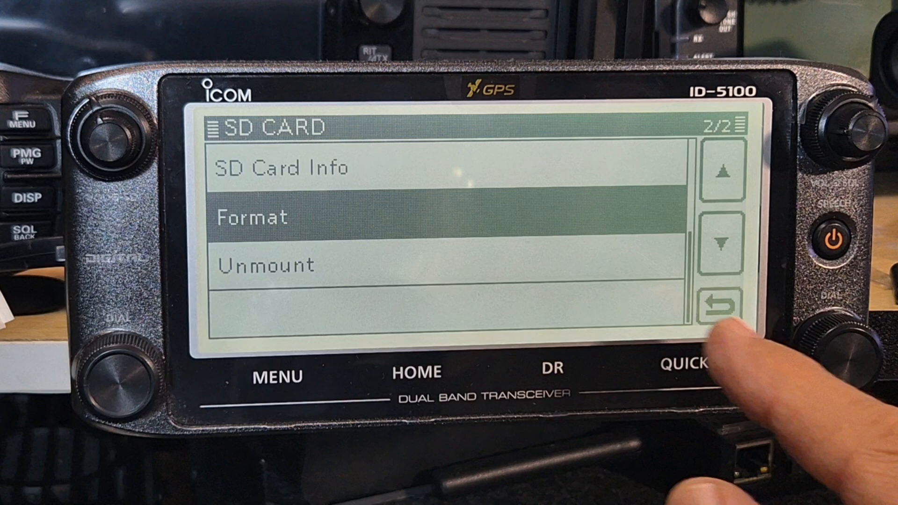
left_click(720, 305)
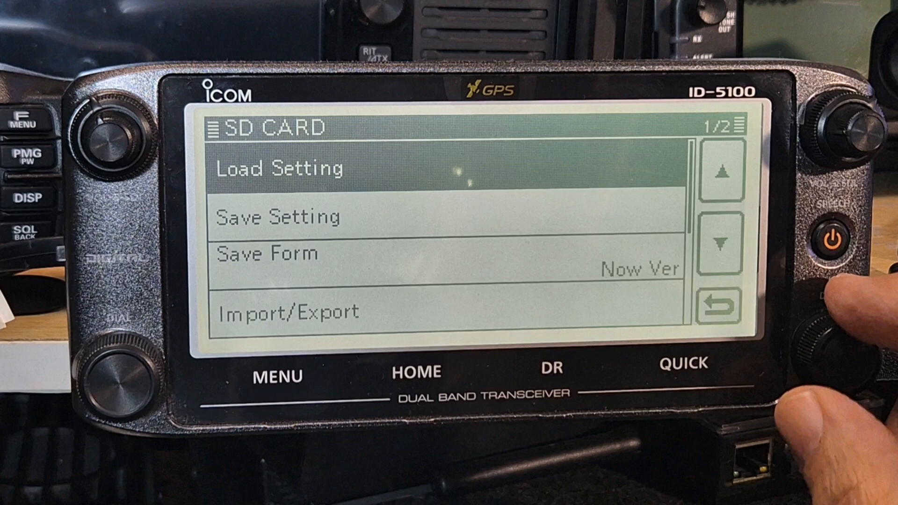
left_click(287, 312)
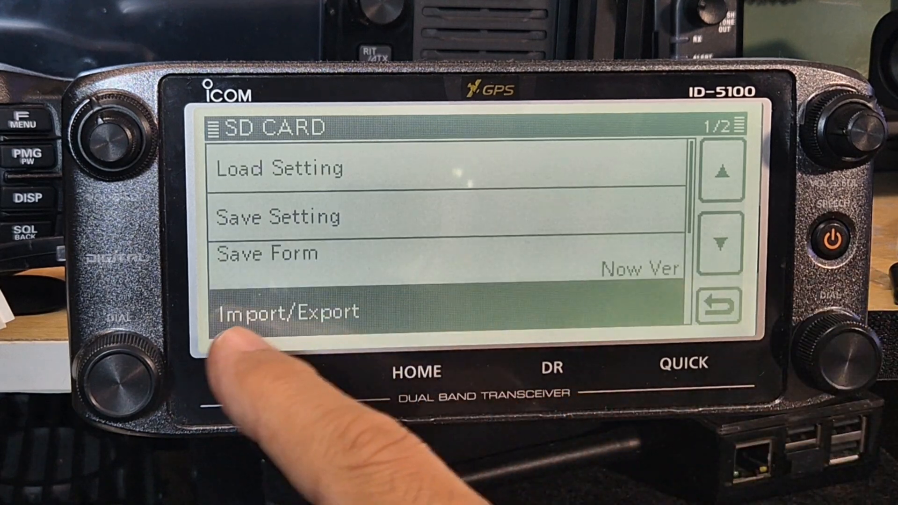
left_click(288, 311)
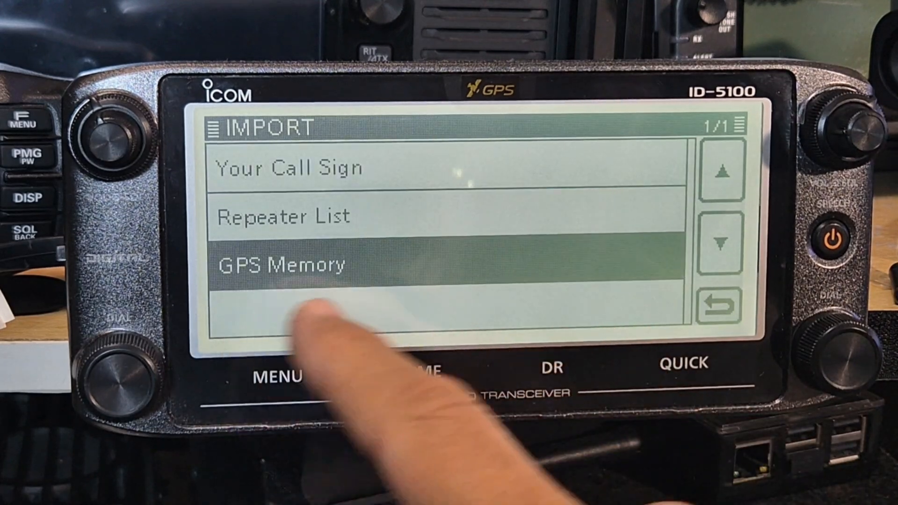
left_click(284, 216)
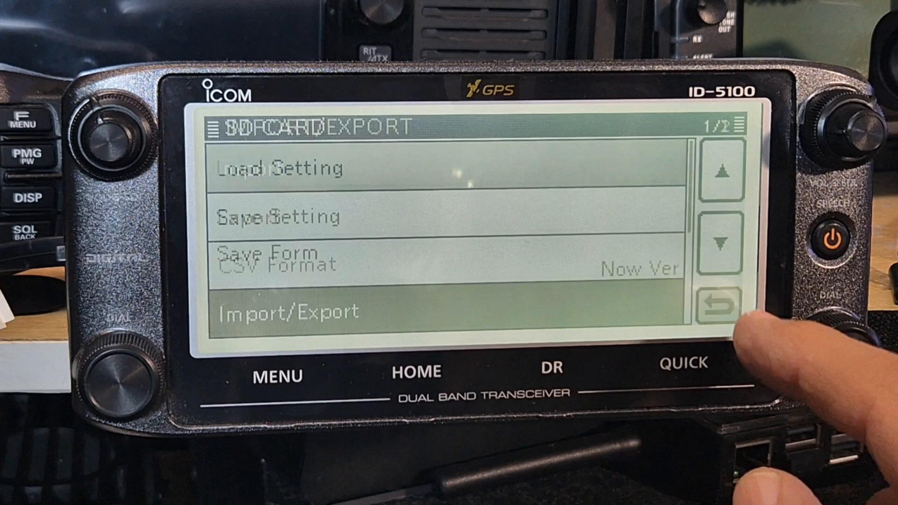
left_click(721, 304)
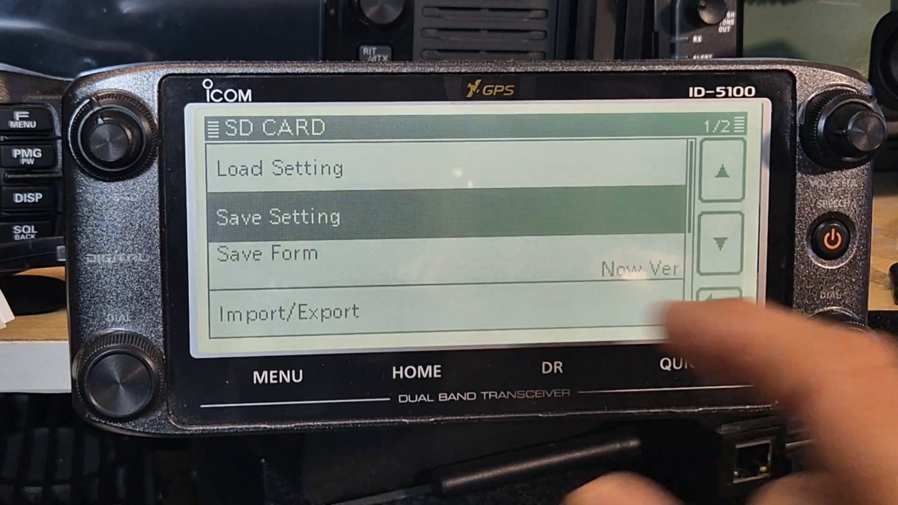
left_click(278, 216)
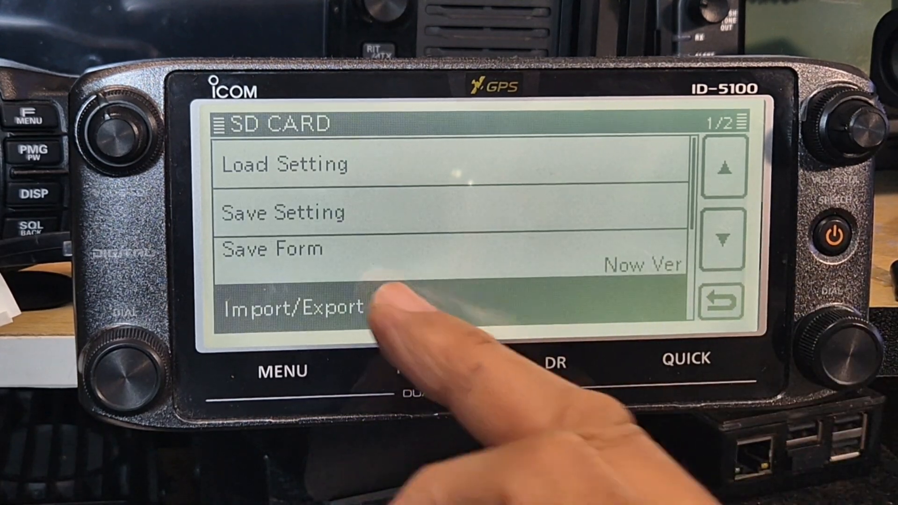
left_click(292, 307)
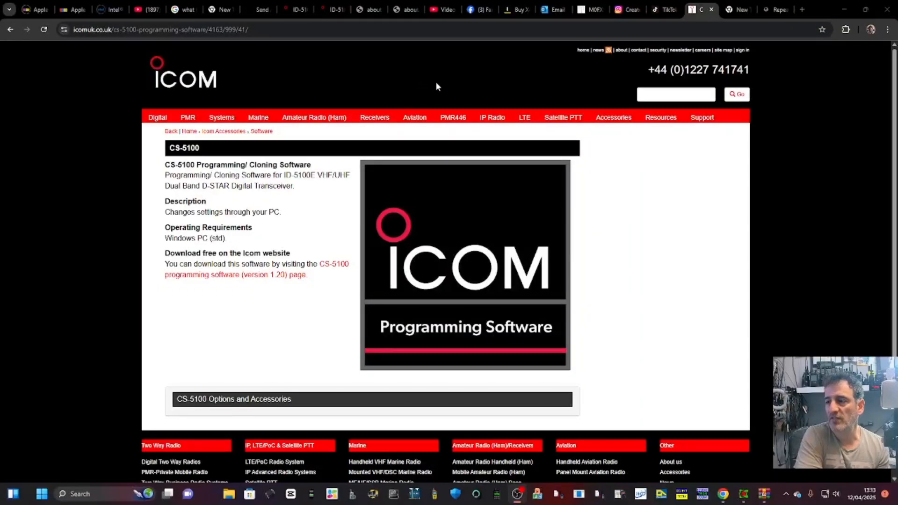
mouse_move(344, 82)
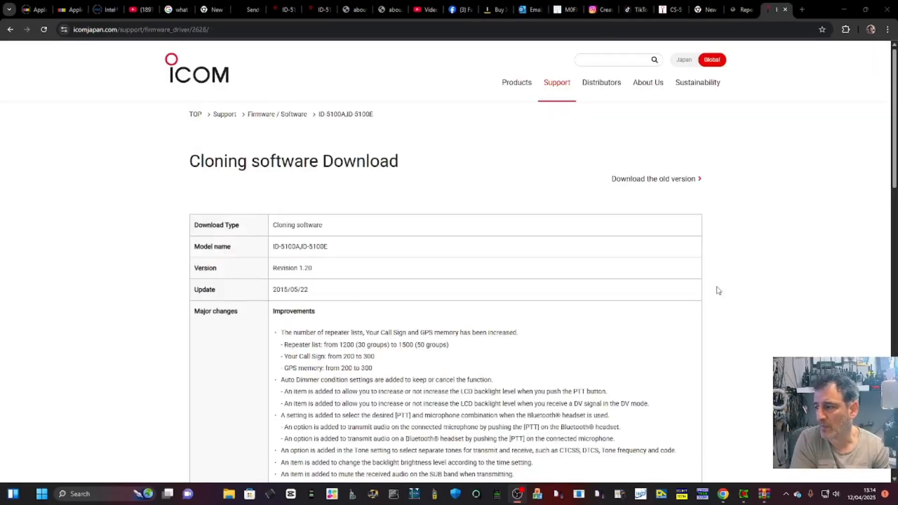
mouse_move(383, 235)
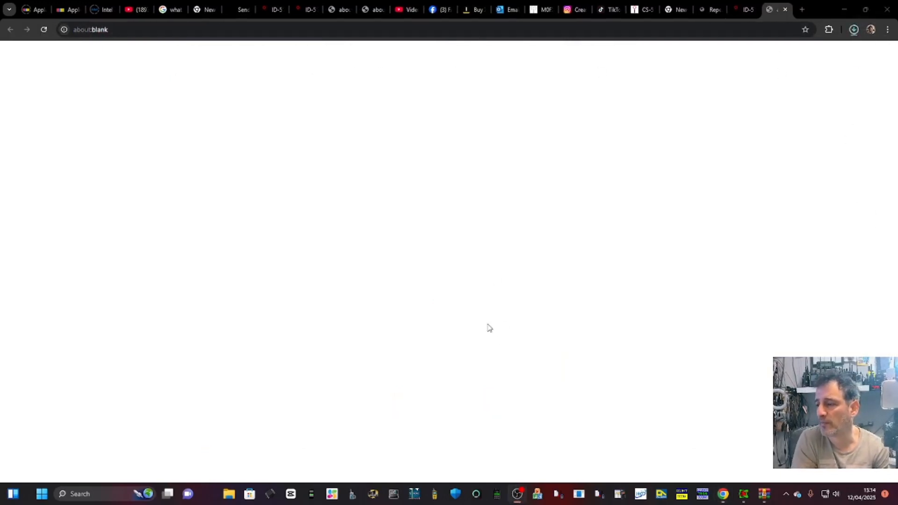
- Open the downloaded CS-5100 software archive, then close its WinRAR window
left_click(852, 29)
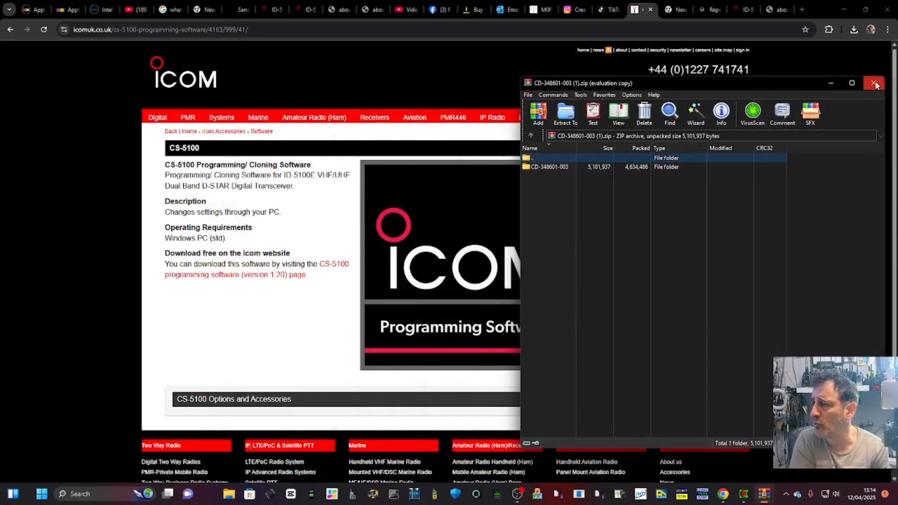
left_click(875, 83)
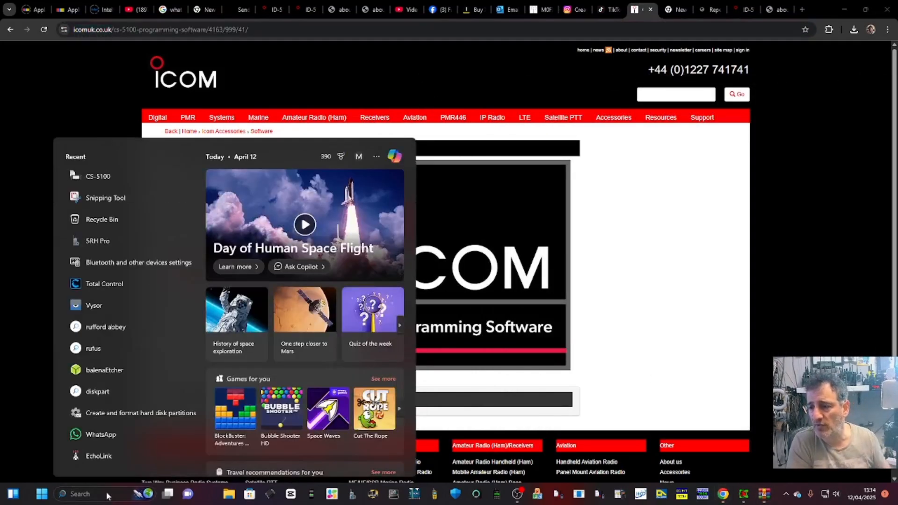
- Find cs-5100 in Windows search and launch the CS-5100 programming app
type("cs-5100")
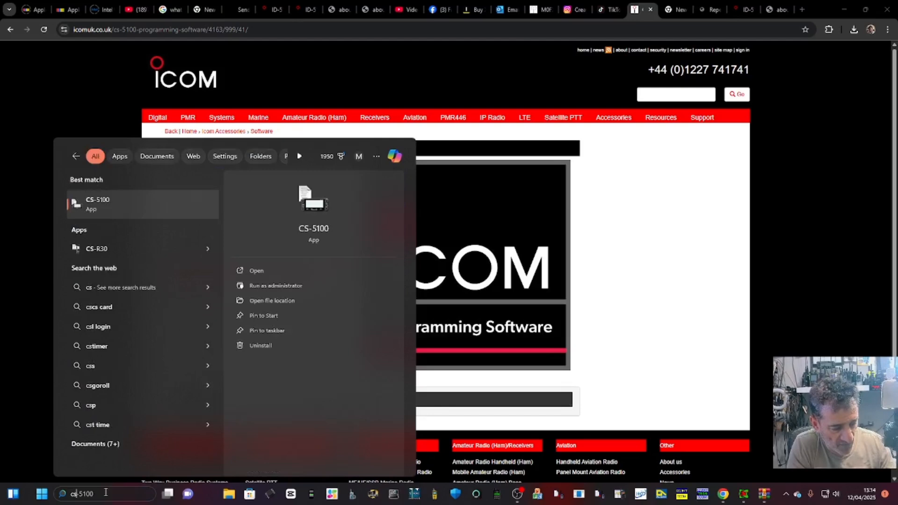
type("cs51")
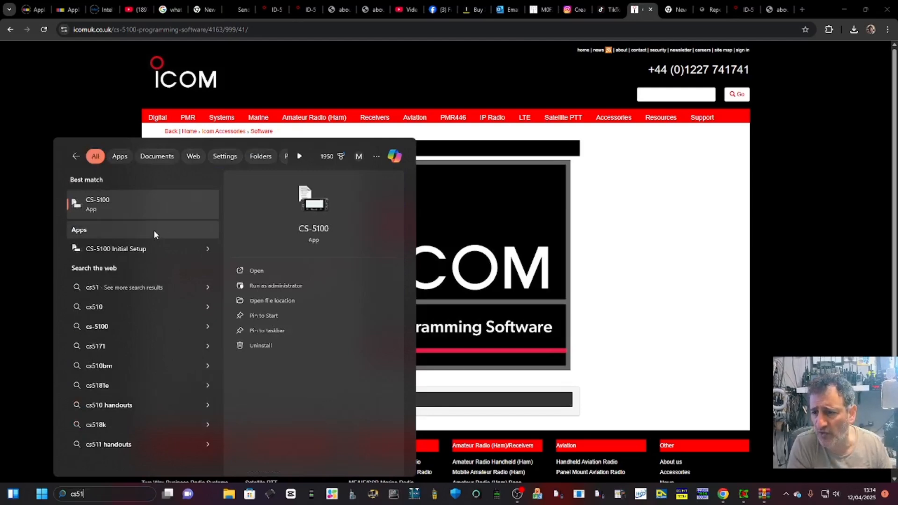
left_click(97, 204)
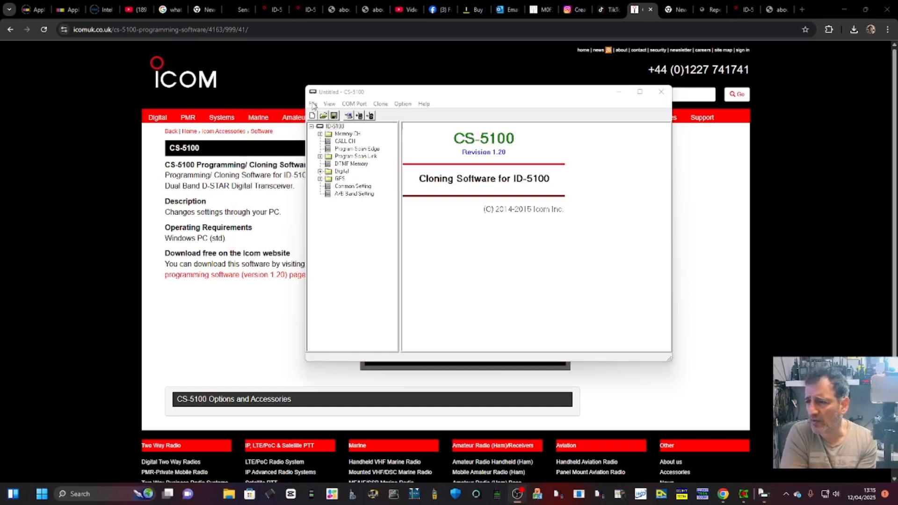
- Open Set20250412_01.icf from USB Drive (J:) > ID-5100 > Setting
left_click(314, 104)
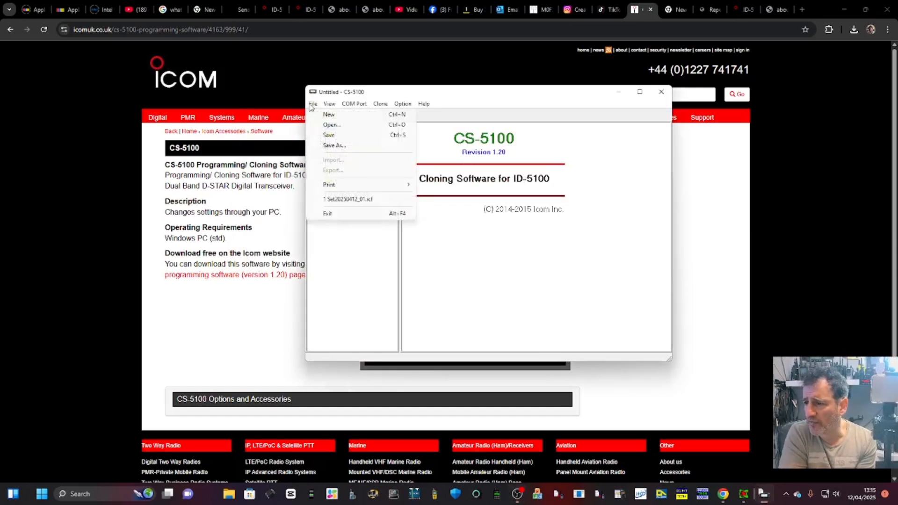
left_click(332, 125)
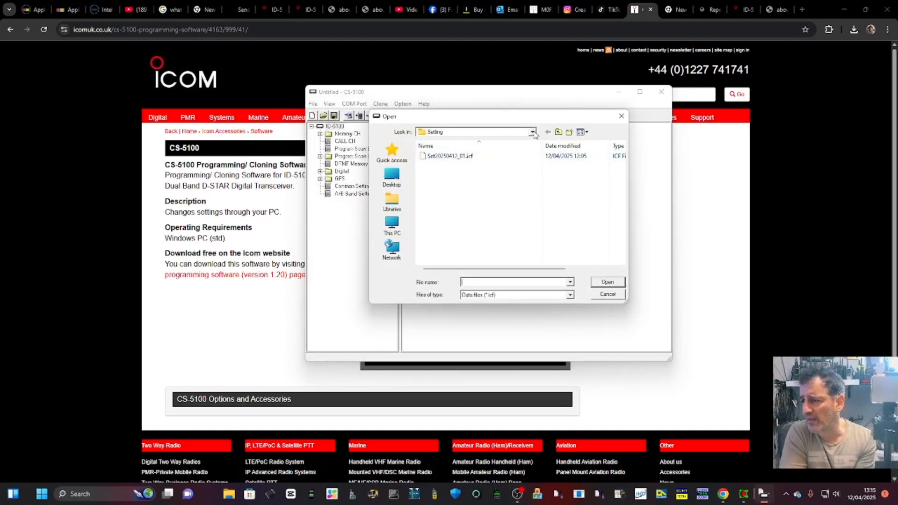
left_click(532, 132)
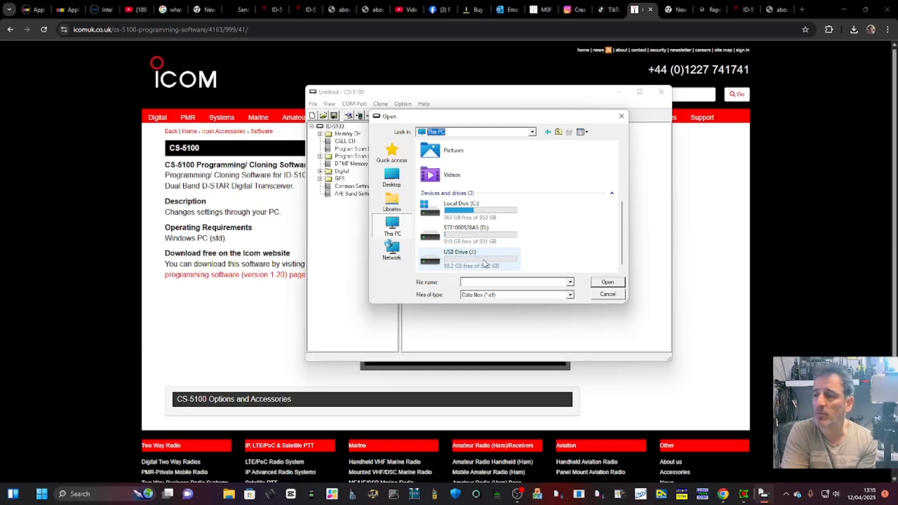
double_click(460, 258)
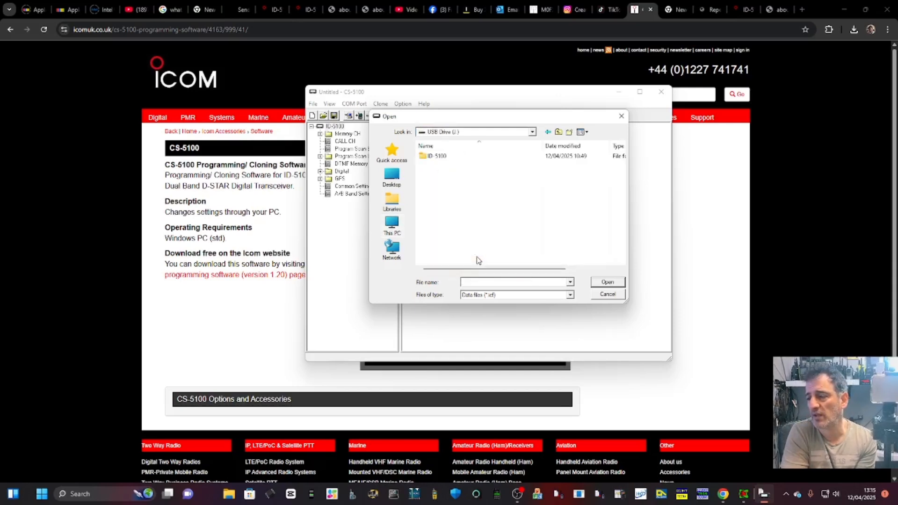
left_click(436, 156)
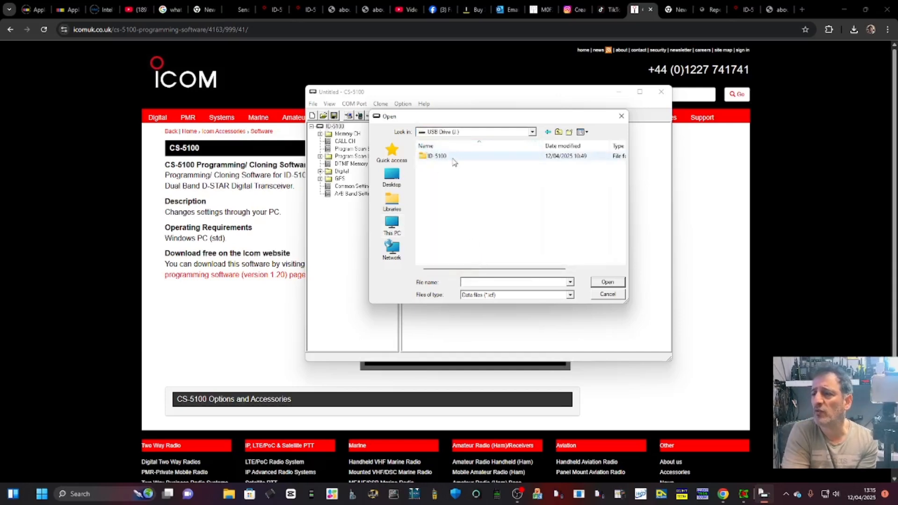
double_click(437, 156)
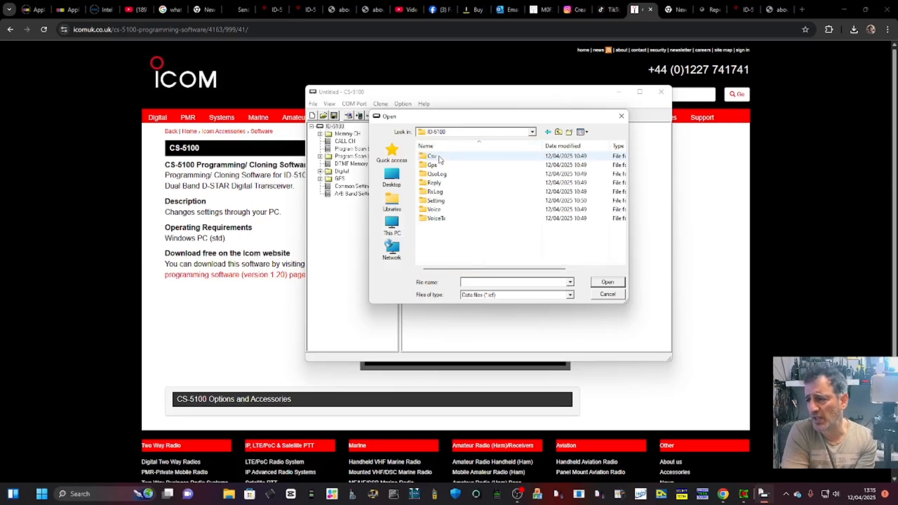
mouse_move(448, 201)
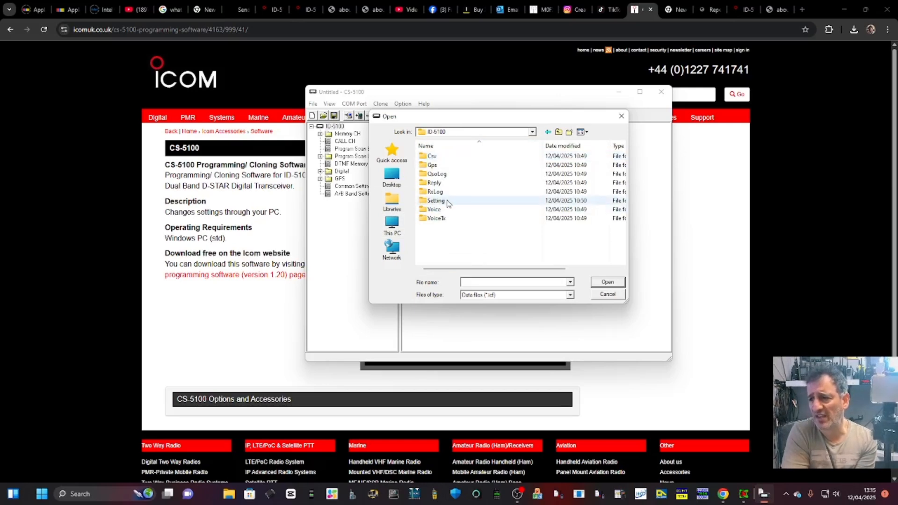
double_click(436, 201)
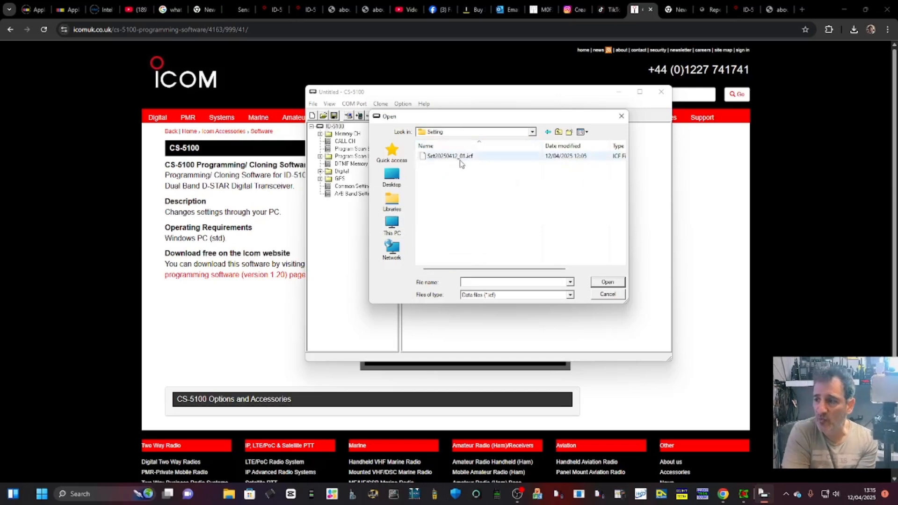
double_click(450, 156)
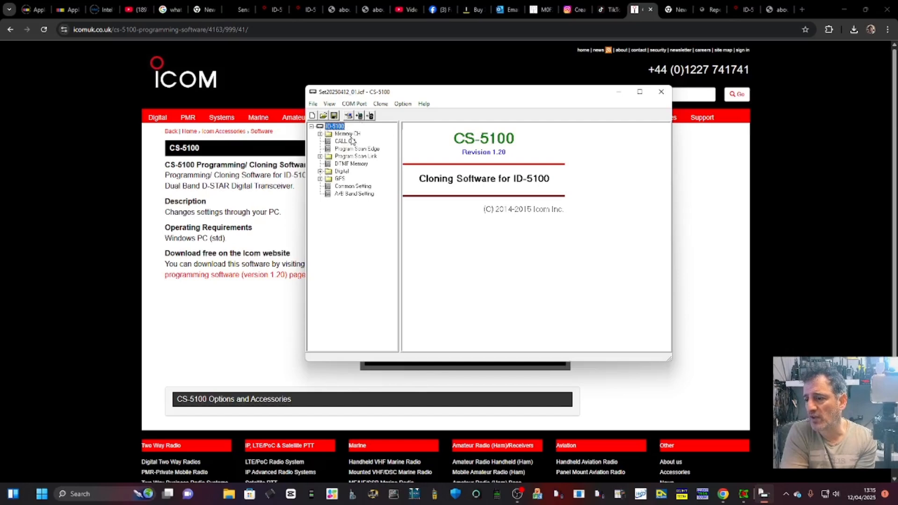
- Expand Memory CH > All and display the channel 0–99 group
left_click(336, 134)
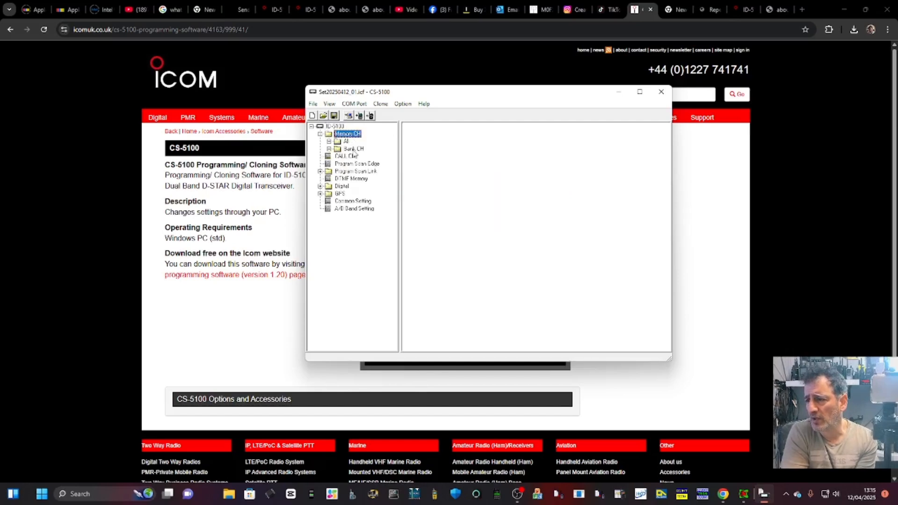
left_click(337, 141)
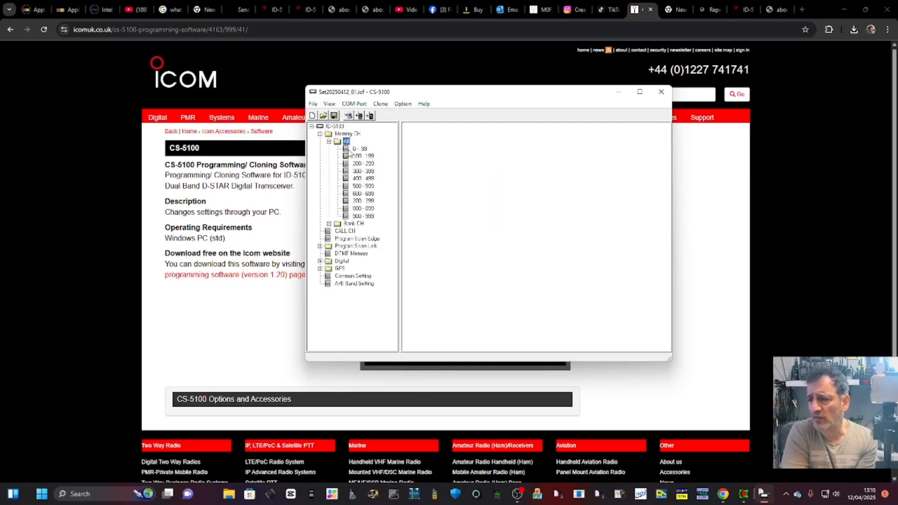
left_click(357, 148)
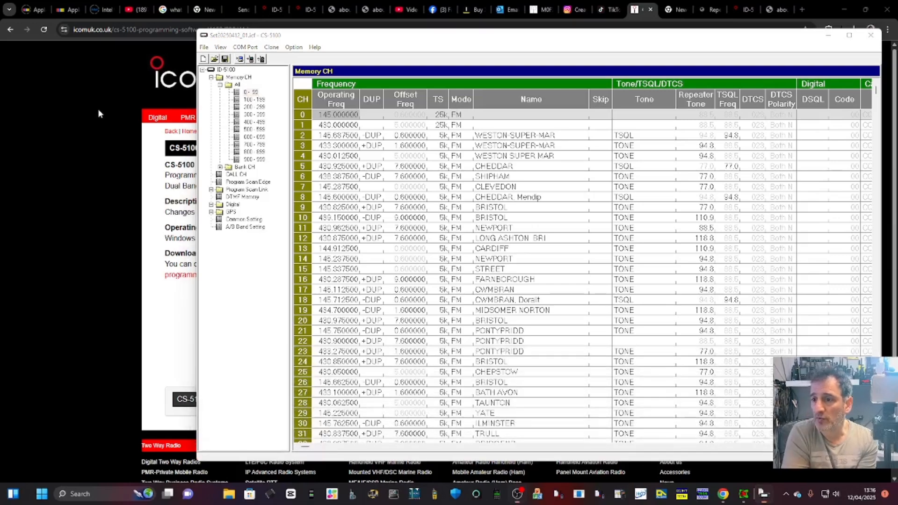
mouse_move(200, 97)
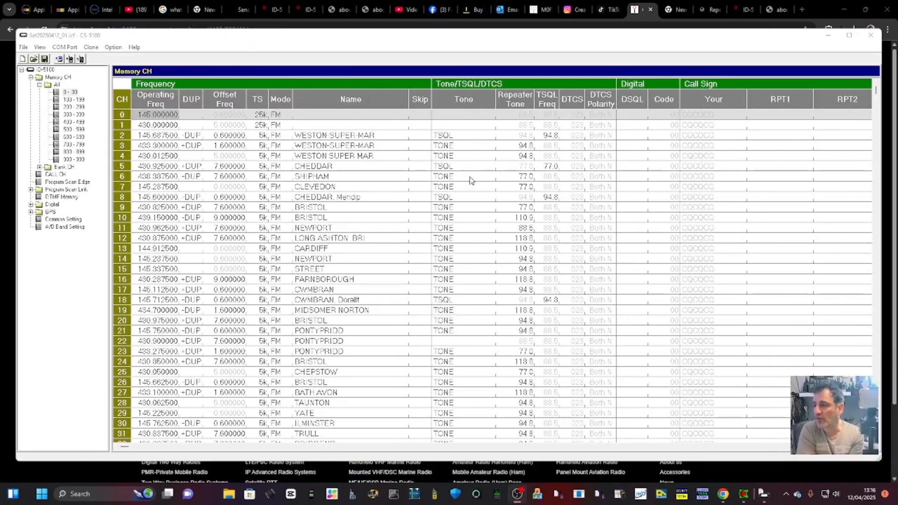
- Set memory channel 0 to 145.600000 and name it GB3WR
left_click(71, 91)
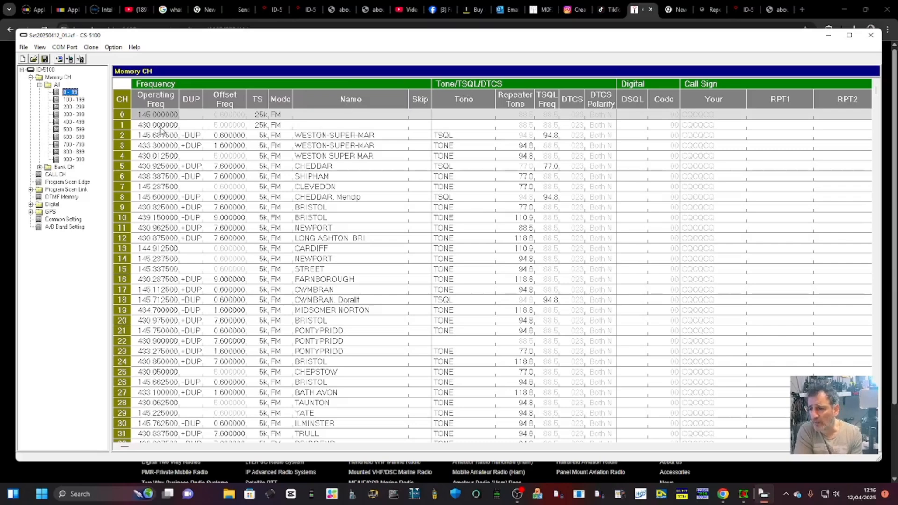
left_click(155, 115)
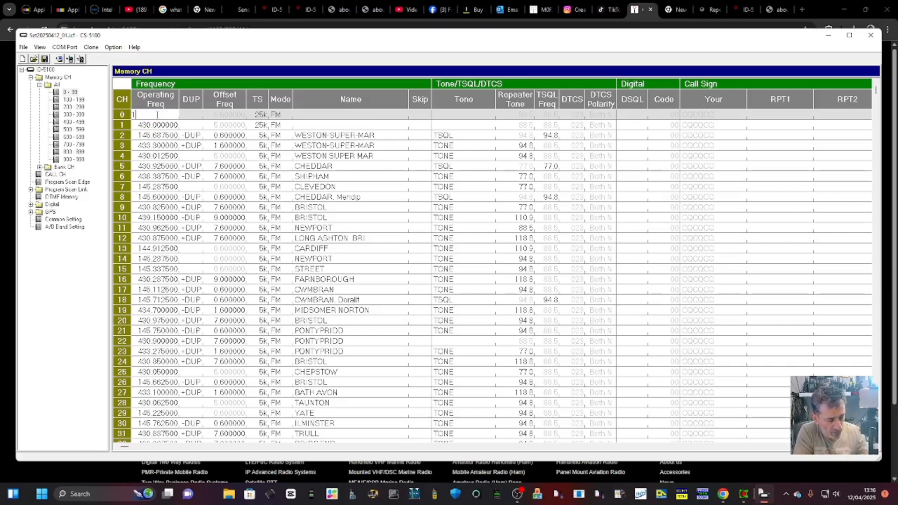
type("145.600")
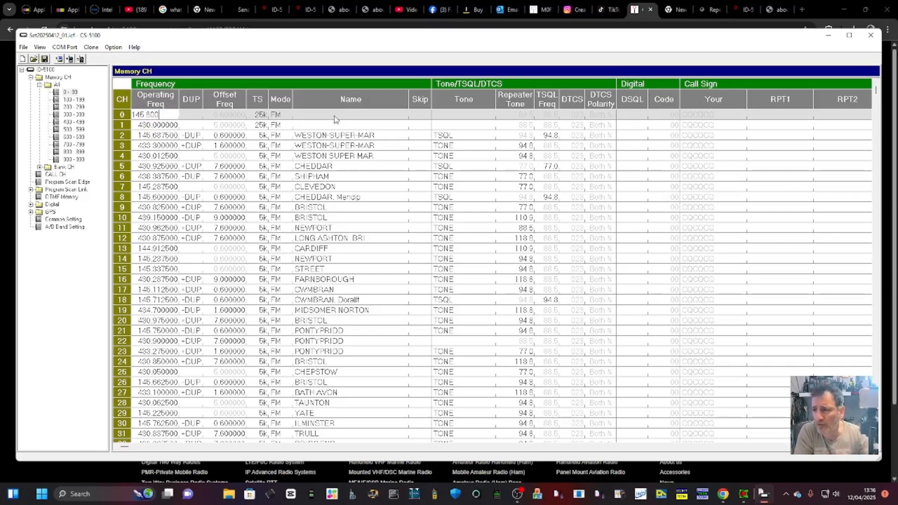
left_click(350, 114)
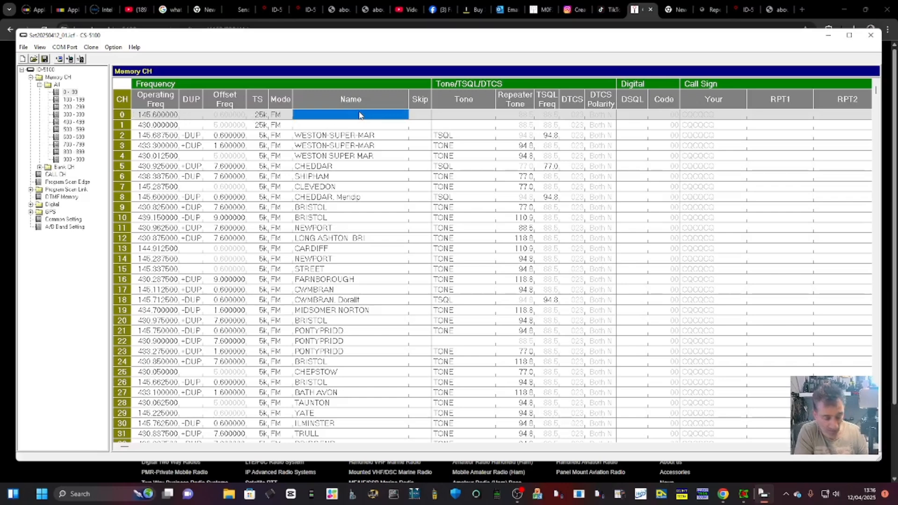
type("gb3w")
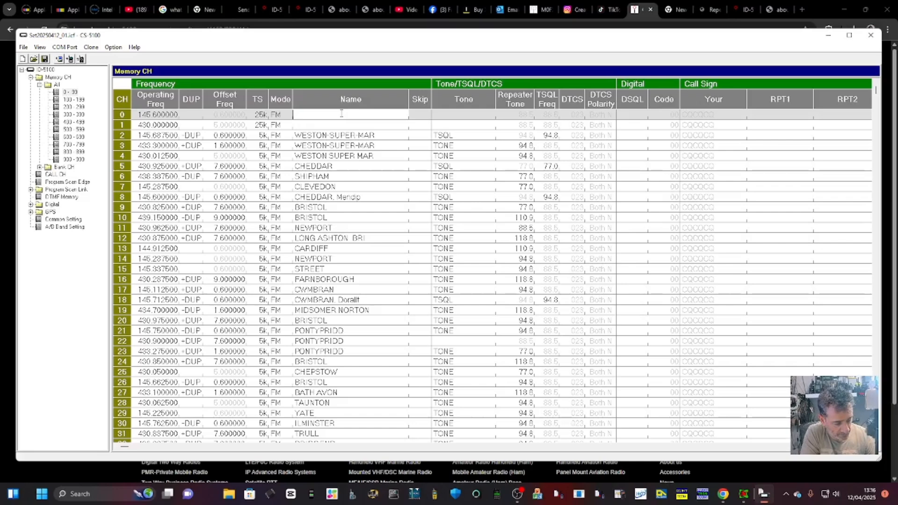
type("GB3WR")
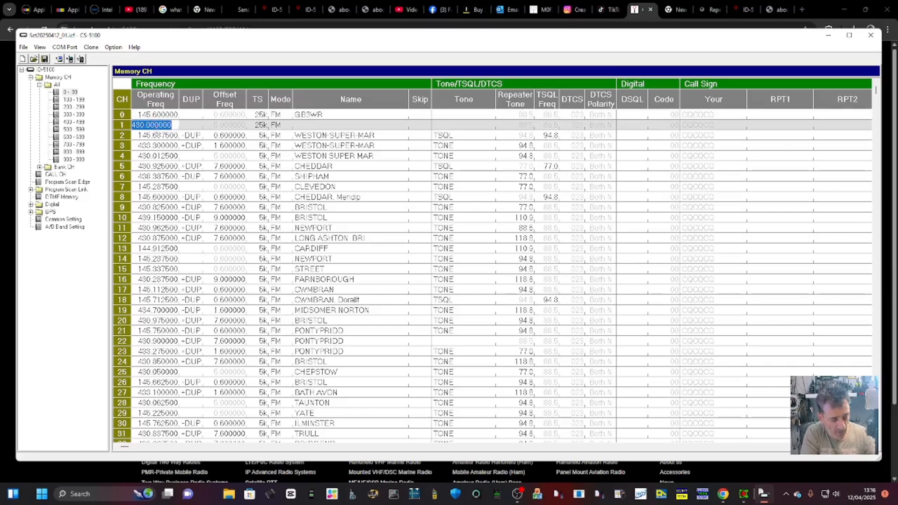
- Set memory channel 1 to 434.500000 and name it HUBNET
type("484")
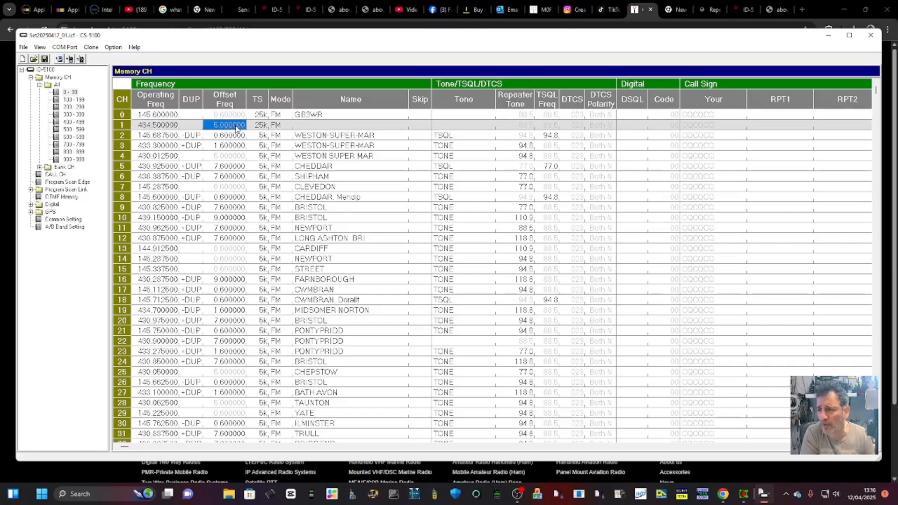
left_click(350, 124)
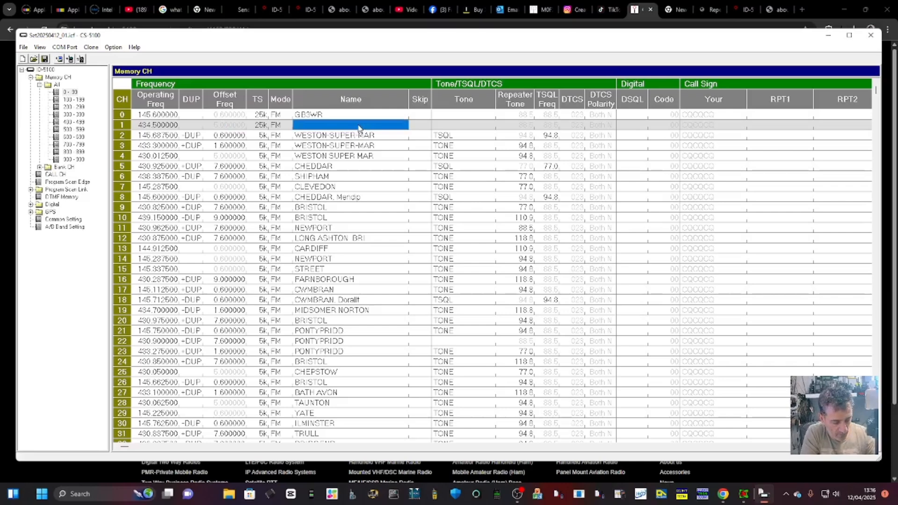
type("HUBNET")
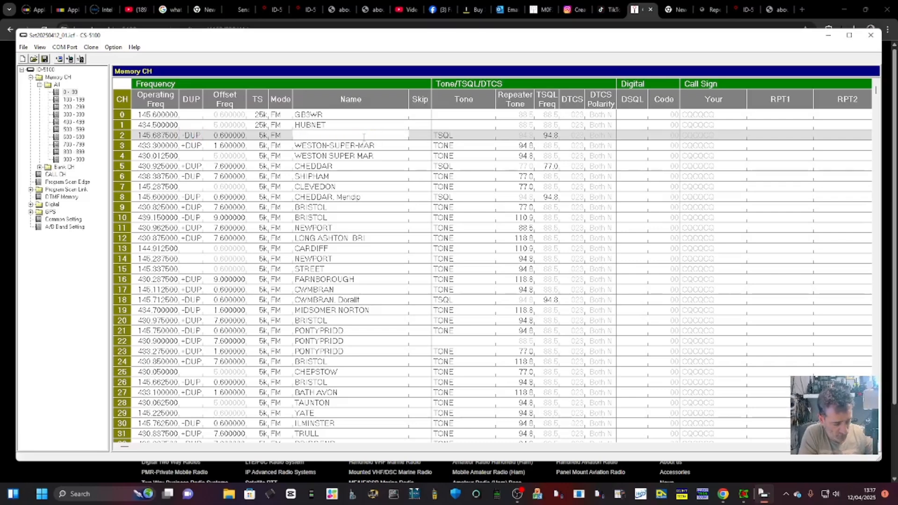
- Name memory channel 2 GB3WE and set its tone mode to TONE
type("GB3WE")
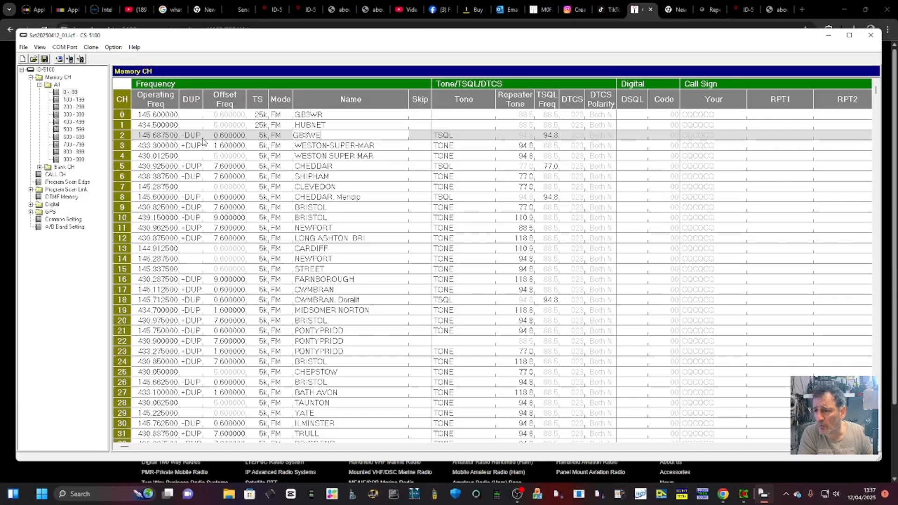
left_click(191, 135)
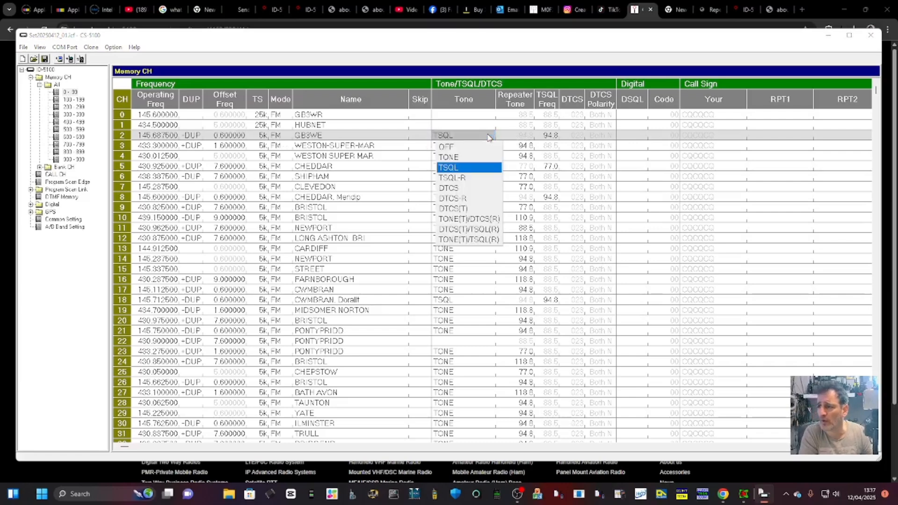
mouse_move(458, 157)
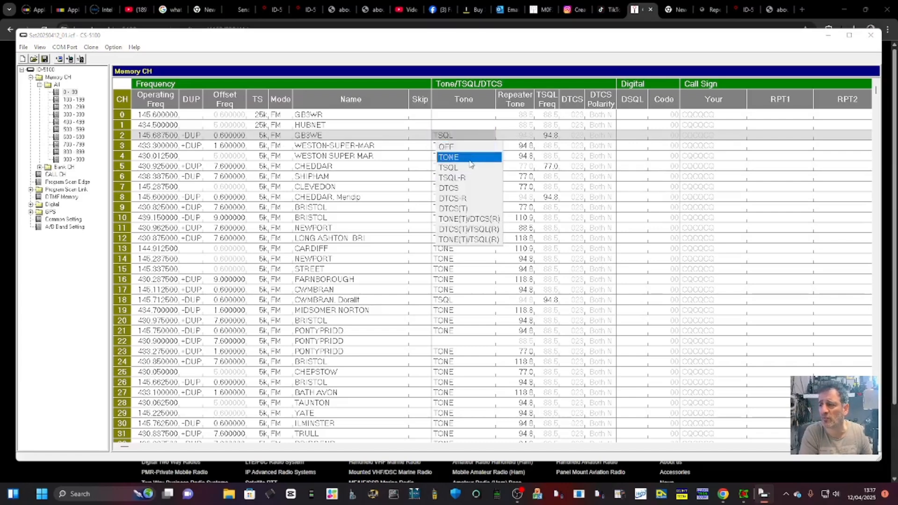
left_click(449, 156)
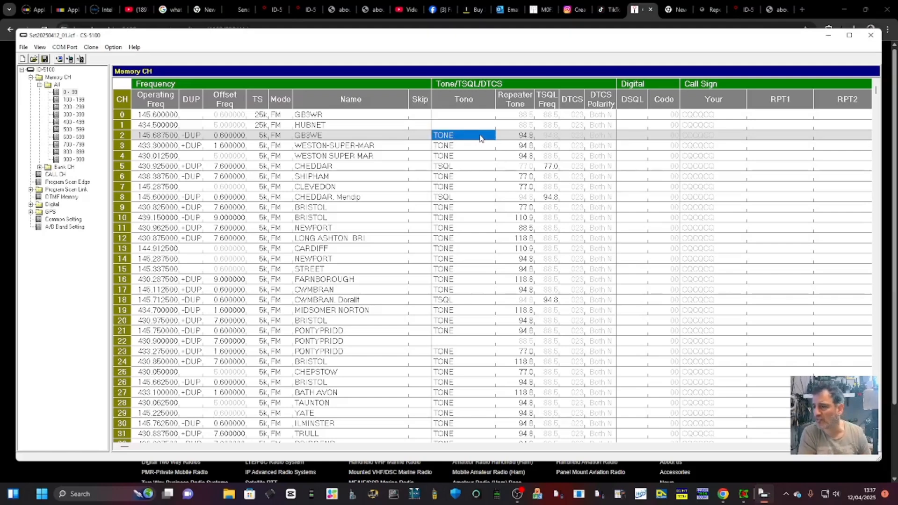
left_click(155, 155)
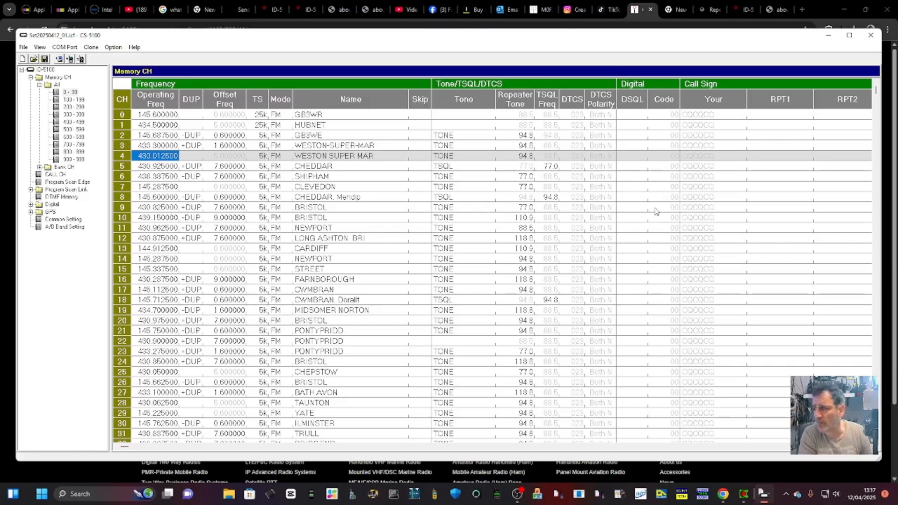
mouse_move(89, 208)
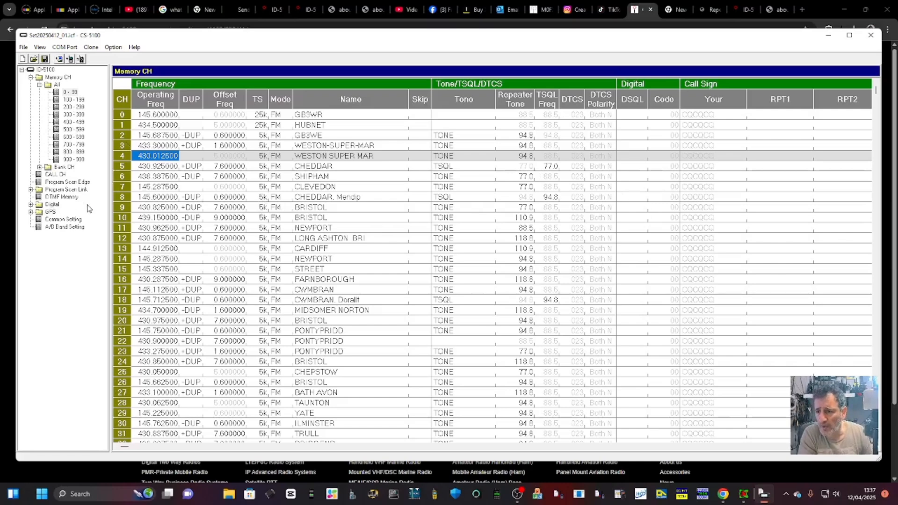
left_click(51, 204)
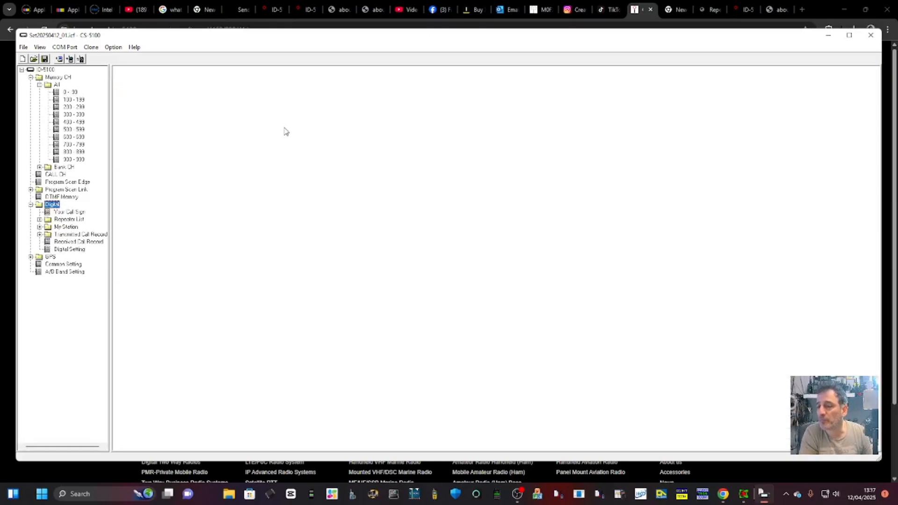
- View the Your Call Sign list and select its blank new entry
left_click(69, 211)
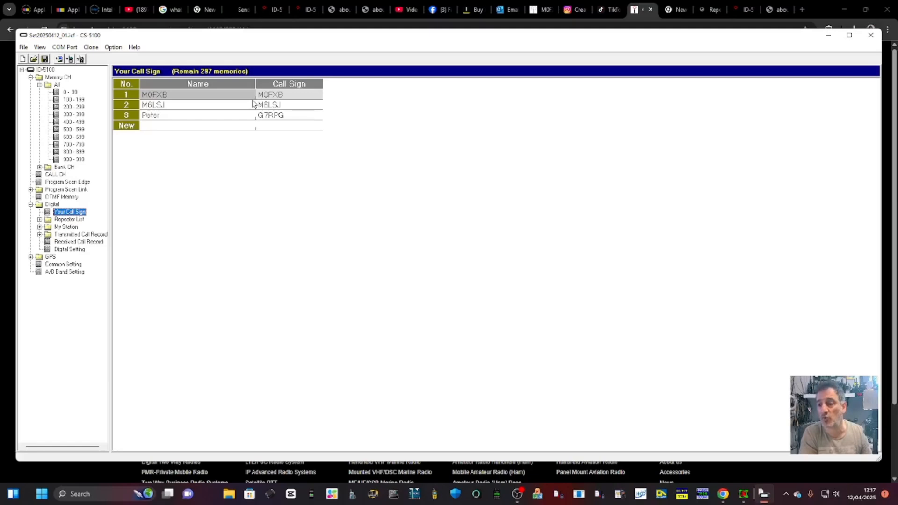
mouse_move(188, 94)
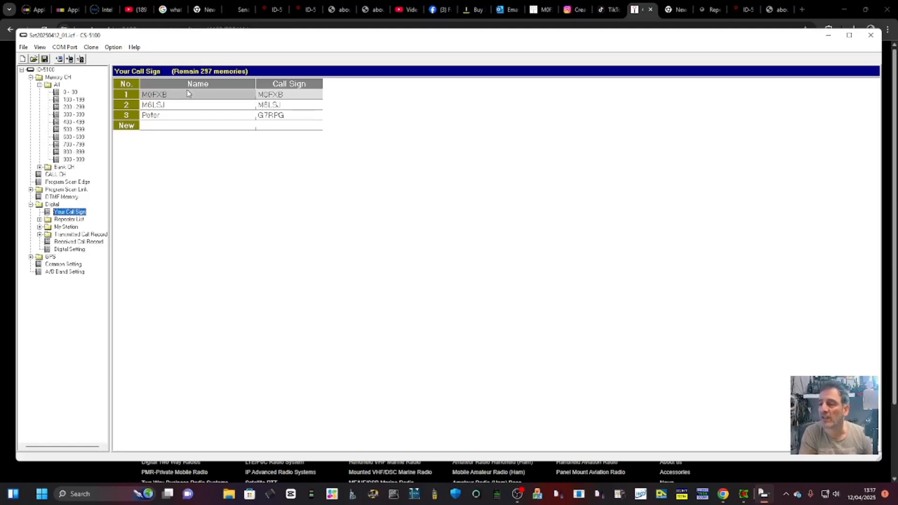
left_click(197, 125)
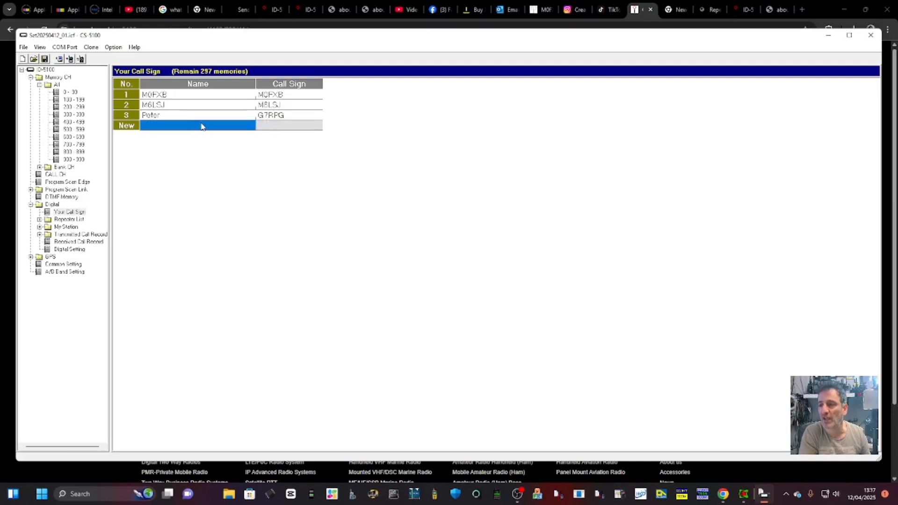
mouse_move(120, 206)
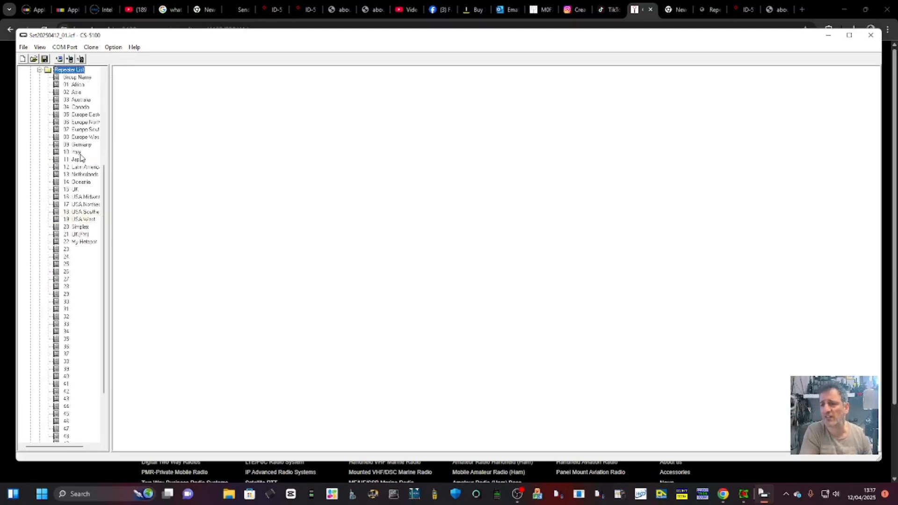
- Rename the My Hotspot repeater entry 0 to Hotspot3, sub name lounge
left_click(80, 241)
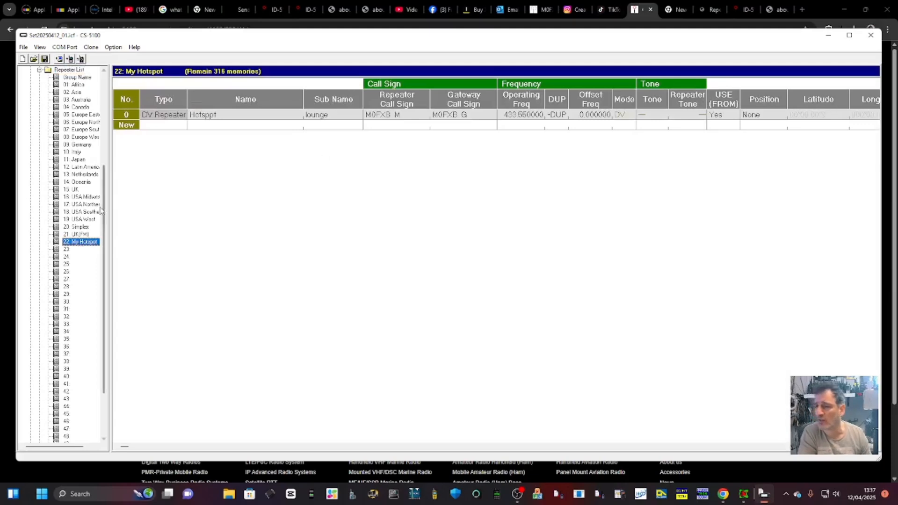
mouse_move(429, 428)
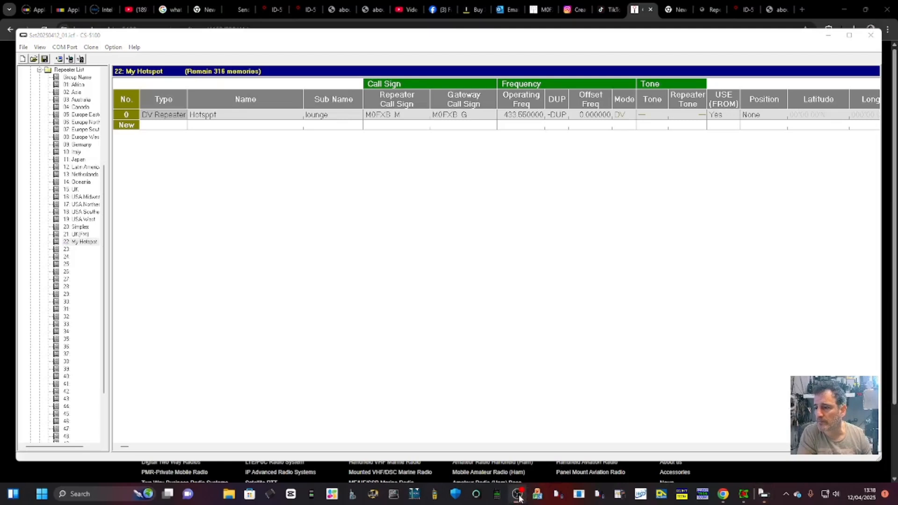
mouse_move(435, 362)
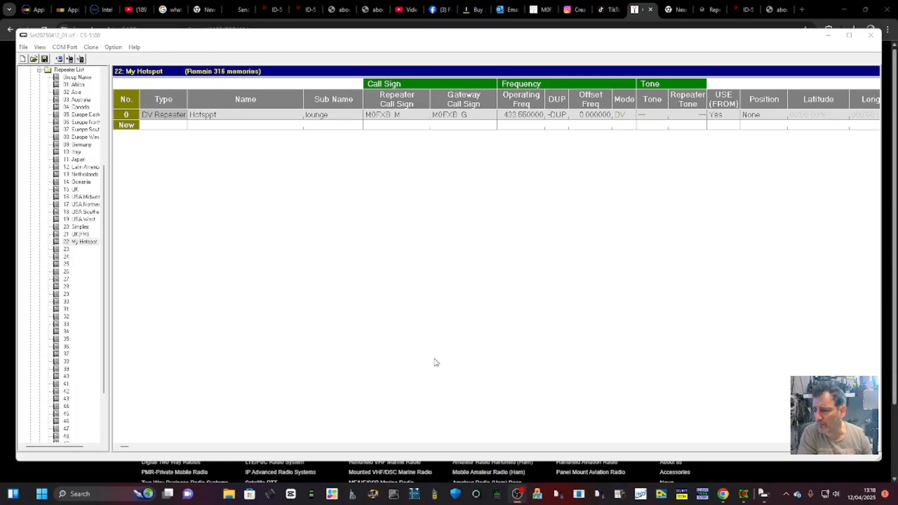
left_click(80, 242)
type("O")
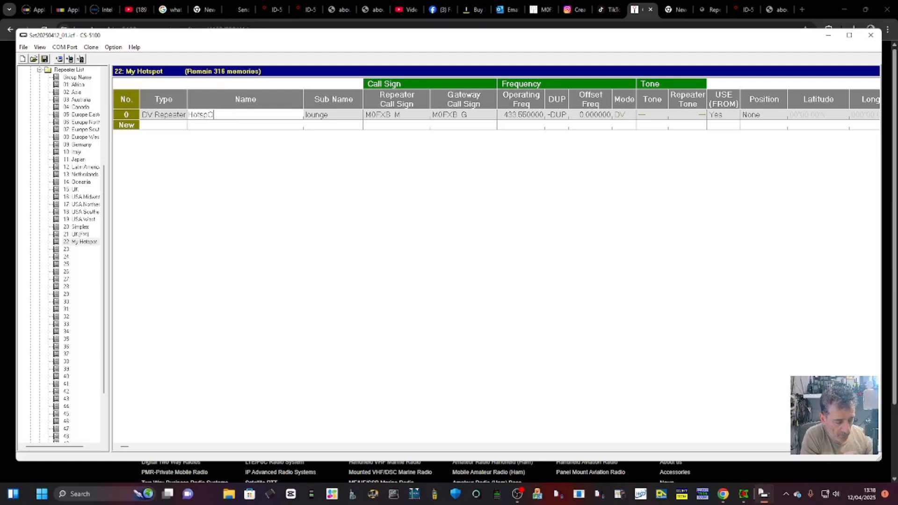
type("QT")
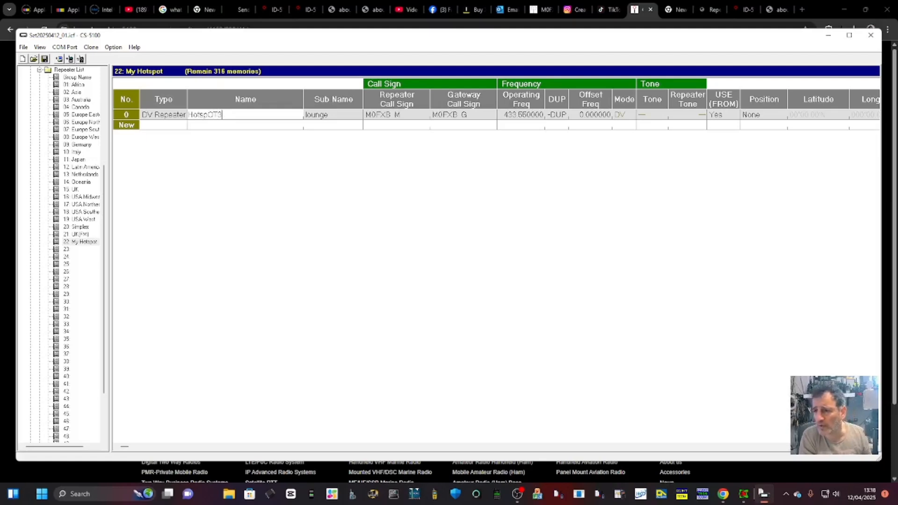
key("Backspace")
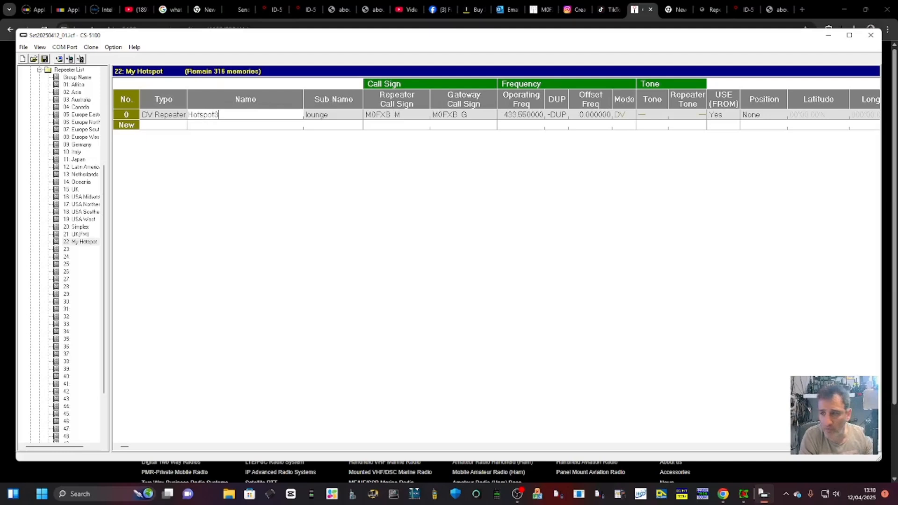
mouse_move(348, 117)
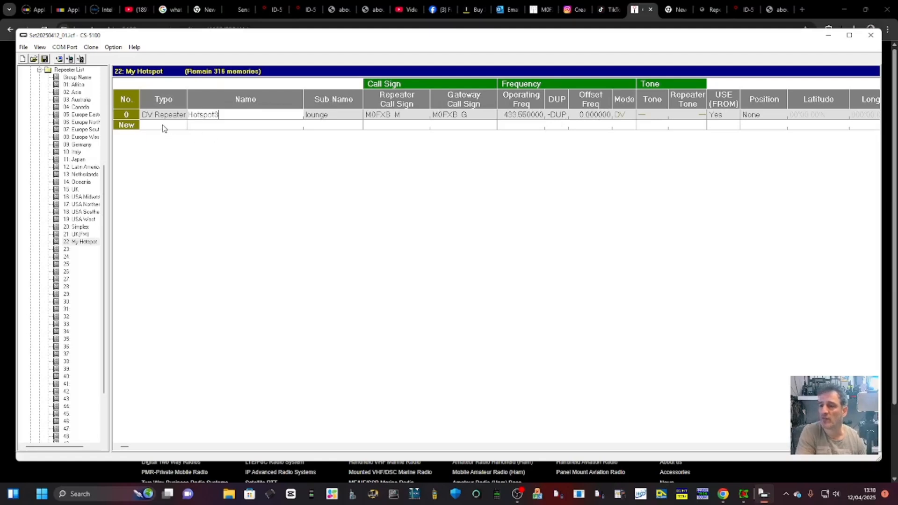
left_click(162, 125)
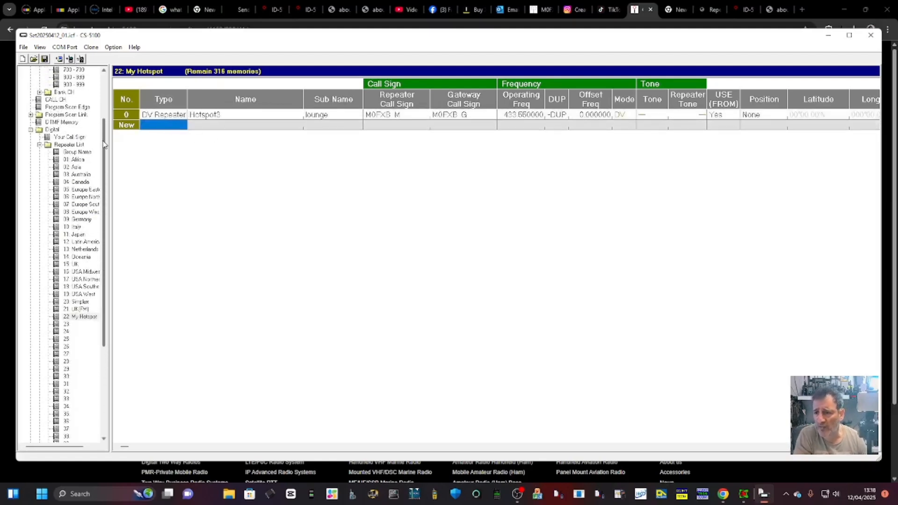
- Browse UK(FM) and Digital Setting, collapse Digital, and show Common Setting
left_click(78, 308)
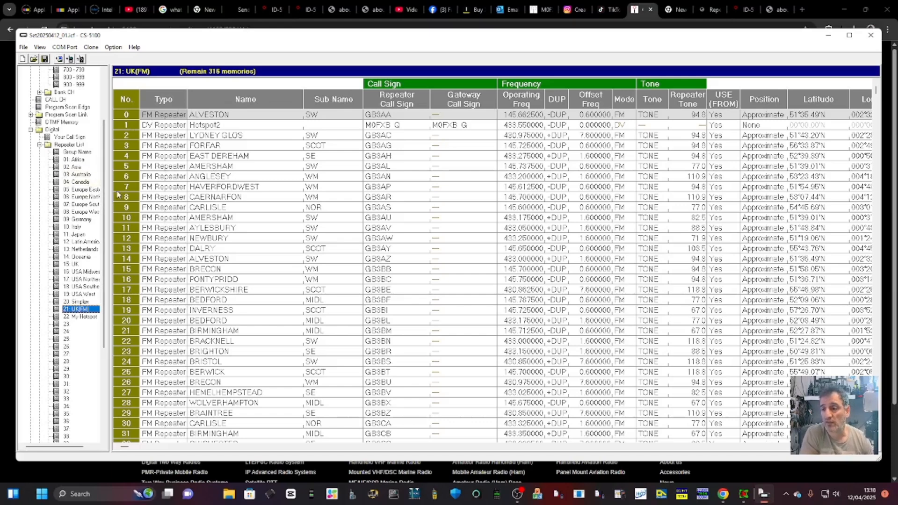
scroll("down", 3)
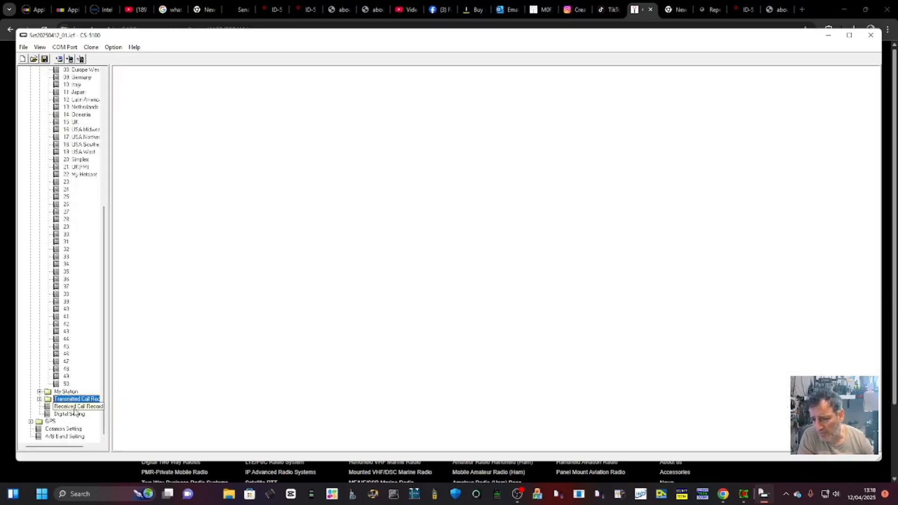
left_click(69, 414)
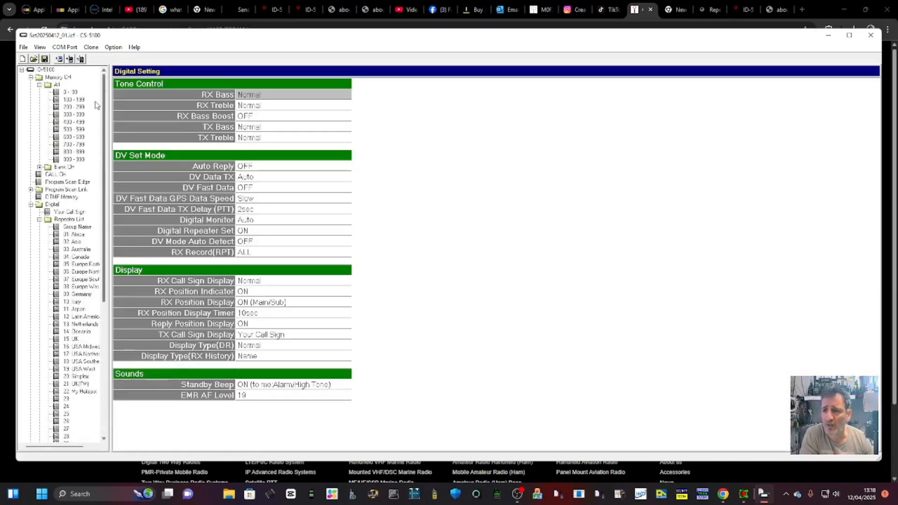
left_click(62, 197)
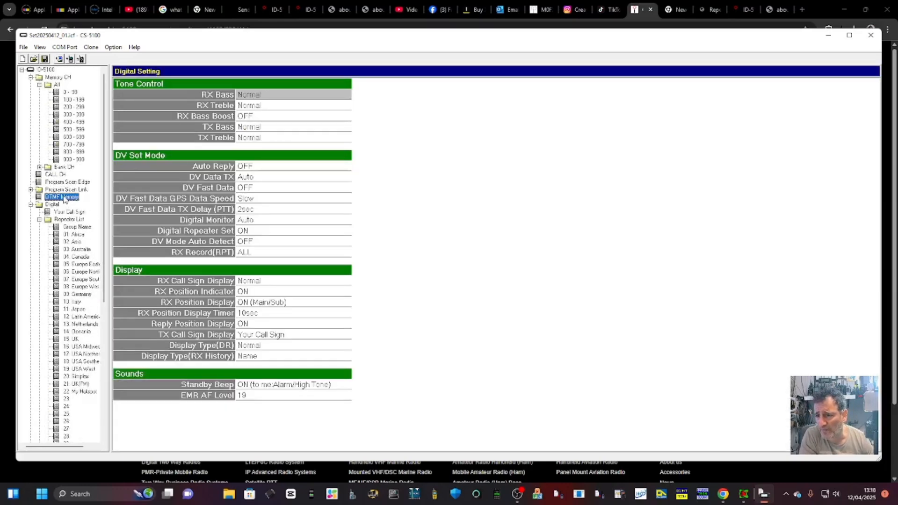
left_click(52, 204)
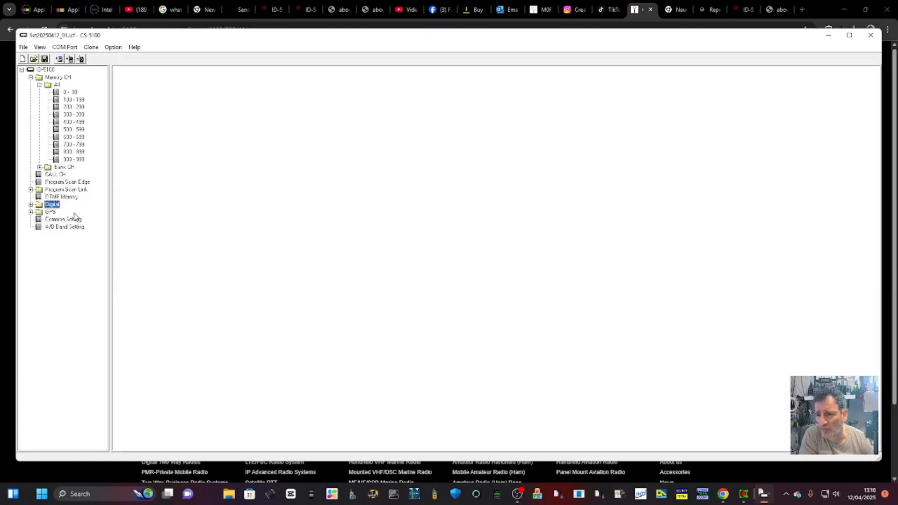
left_click(63, 219)
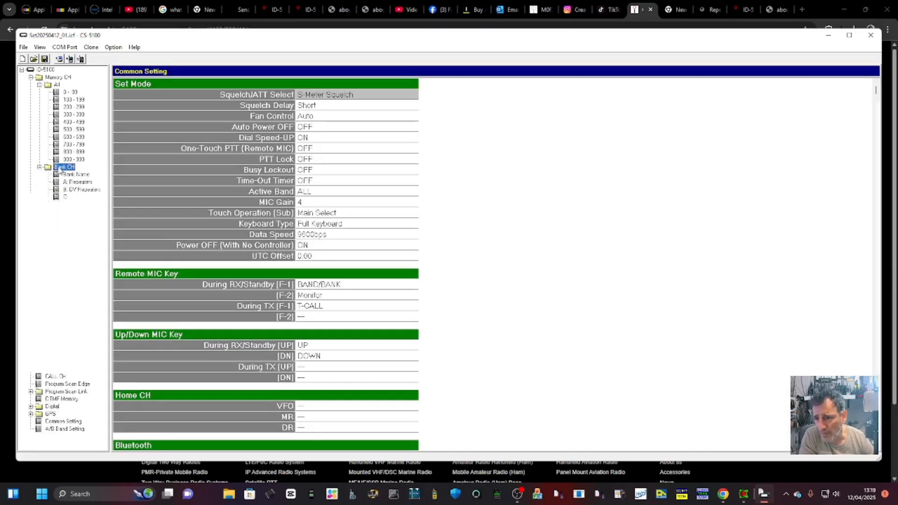
- Expand Bank CH and My Station to view call sign M0FXB with suffix 5100
left_click(39, 166)
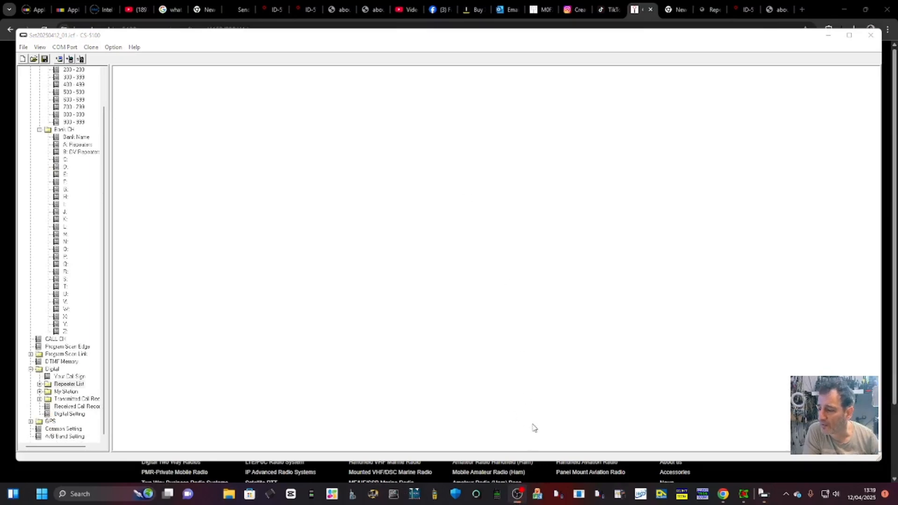
mouse_move(506, 76)
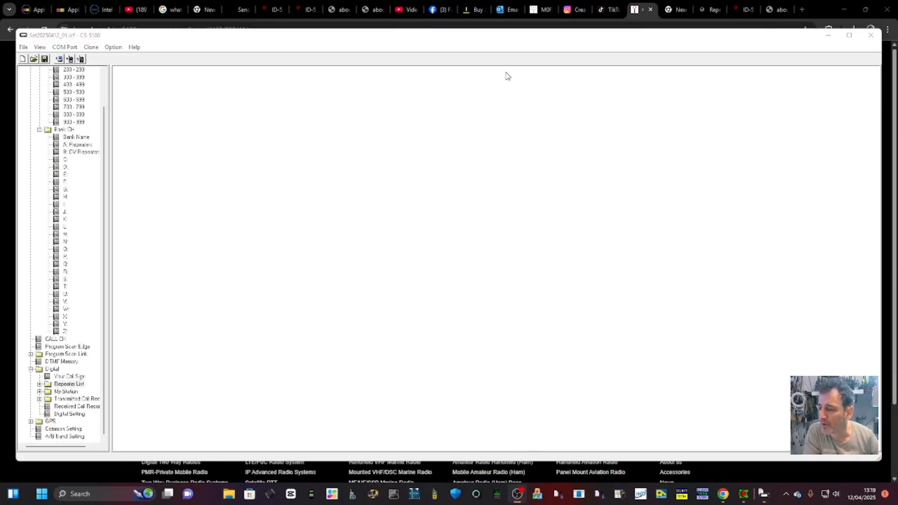
left_click(66, 391)
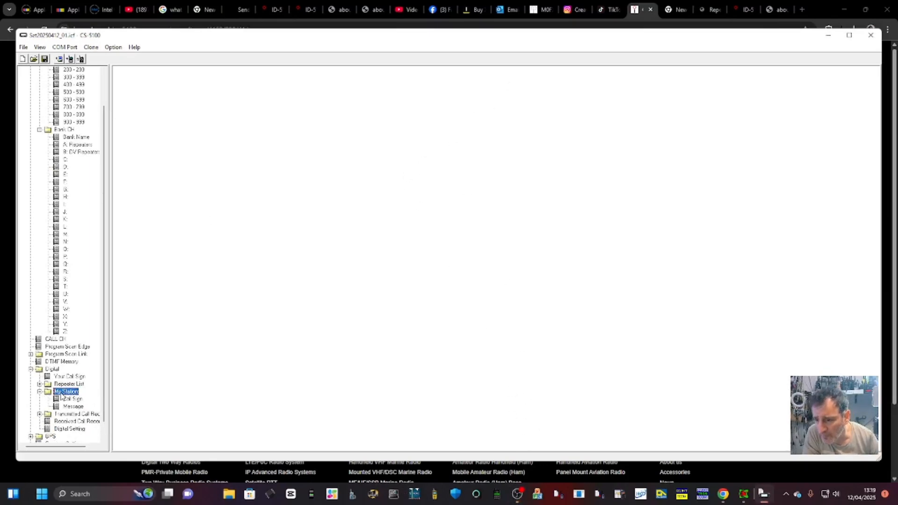
left_click(73, 399)
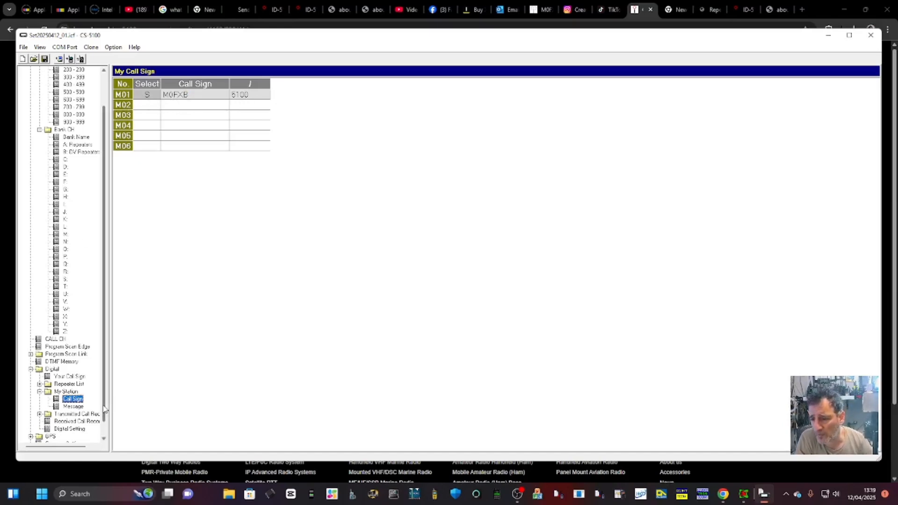
scroll("down", 3)
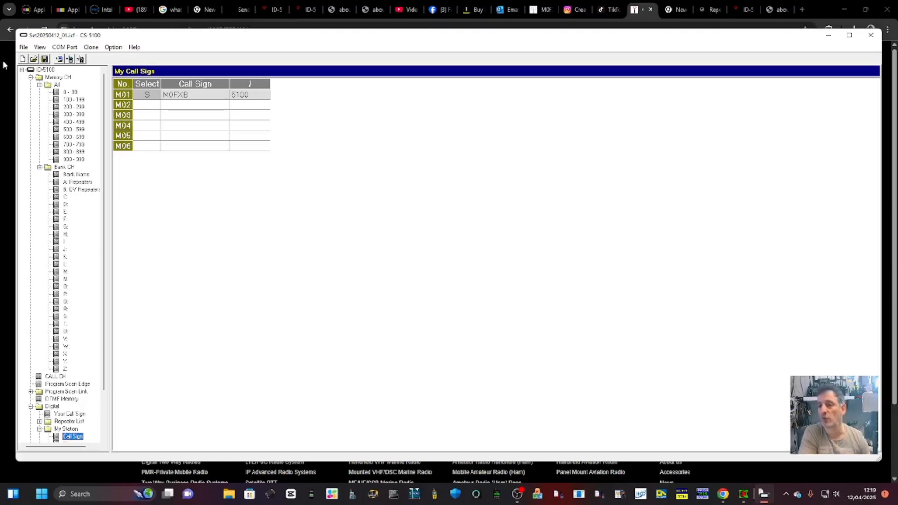
- Review Memory CH 100-199 and the Option menu, then begin saving via Save As
left_click(74, 99)
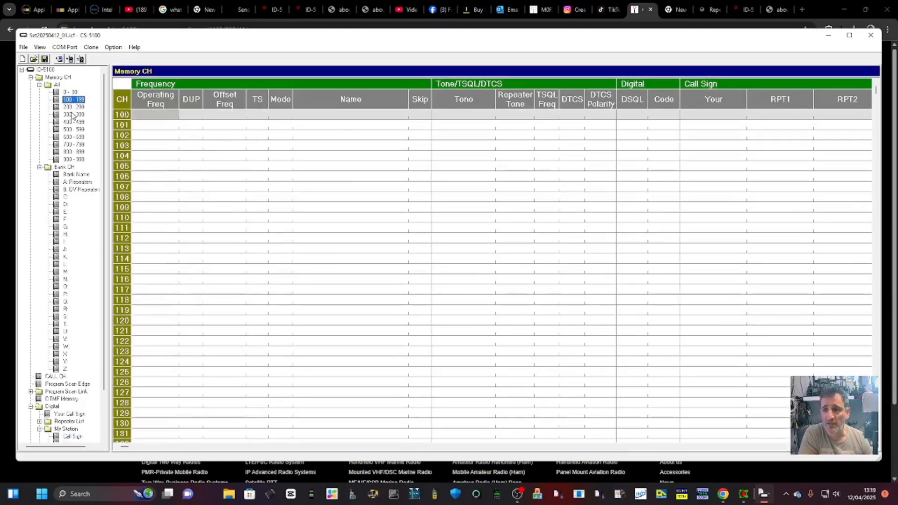
left_click(58, 77)
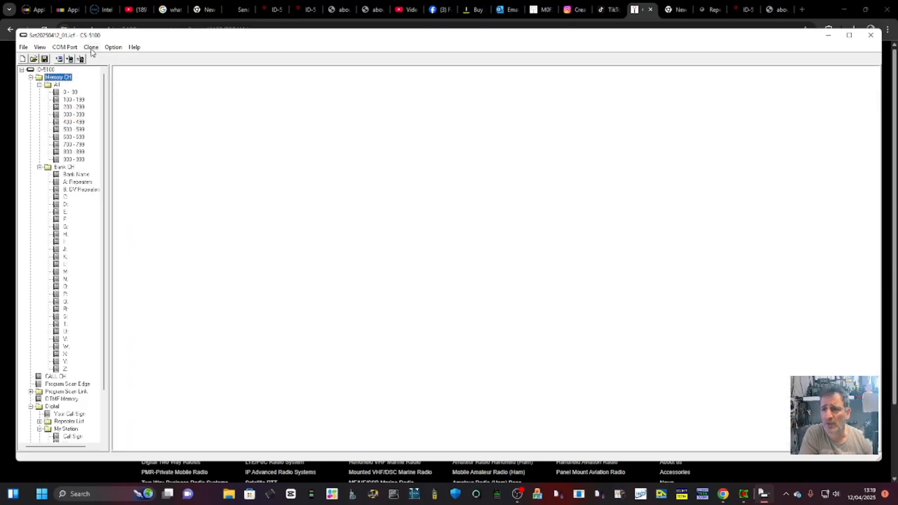
left_click(113, 47)
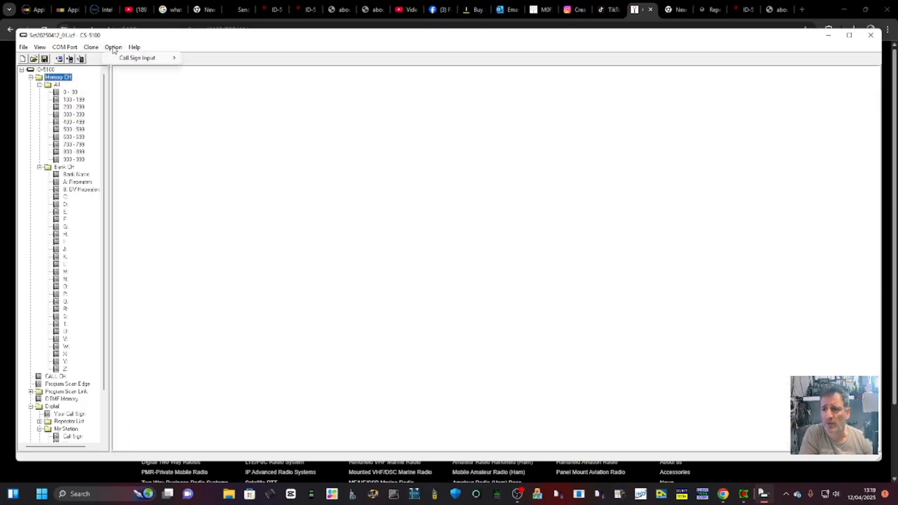
left_click(23, 47)
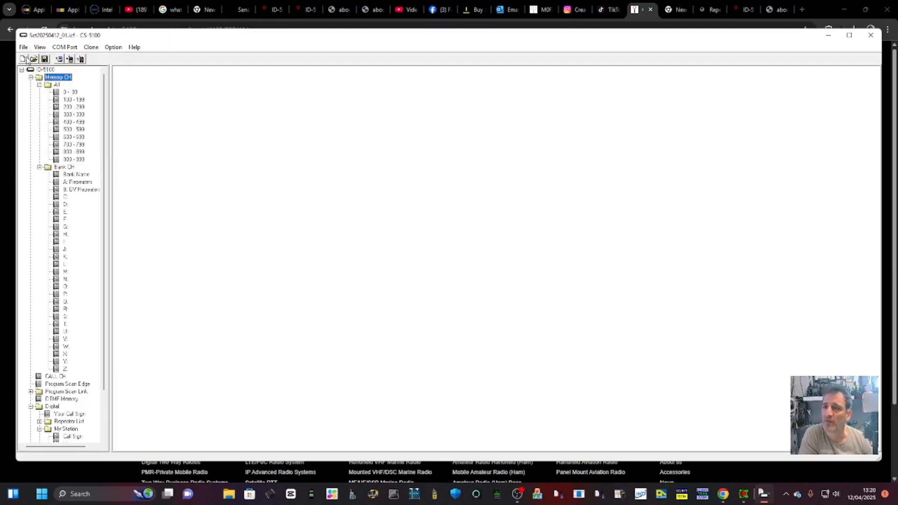
left_click(44, 58)
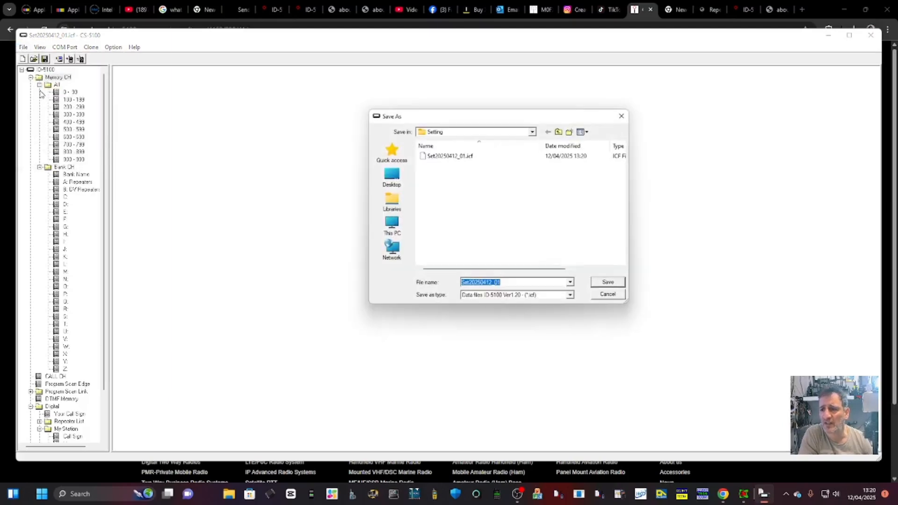
- Overwrite Set20250412_01.icf in the Setting folder with the edited settings, confirming replacement
left_click(450, 156)
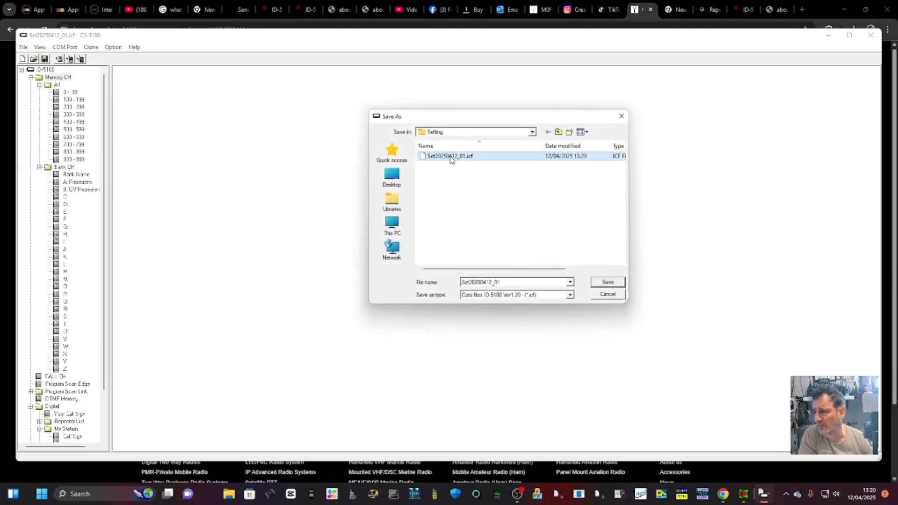
left_click(607, 281)
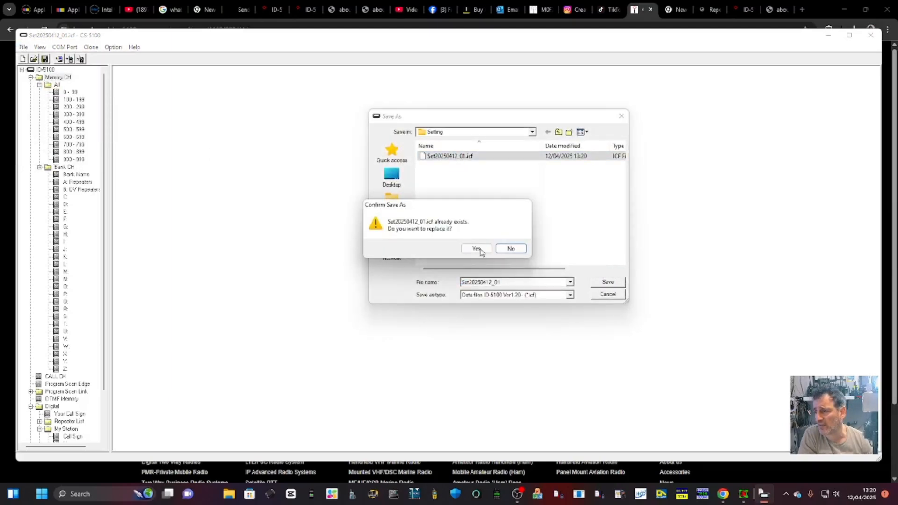
left_click(476, 248)
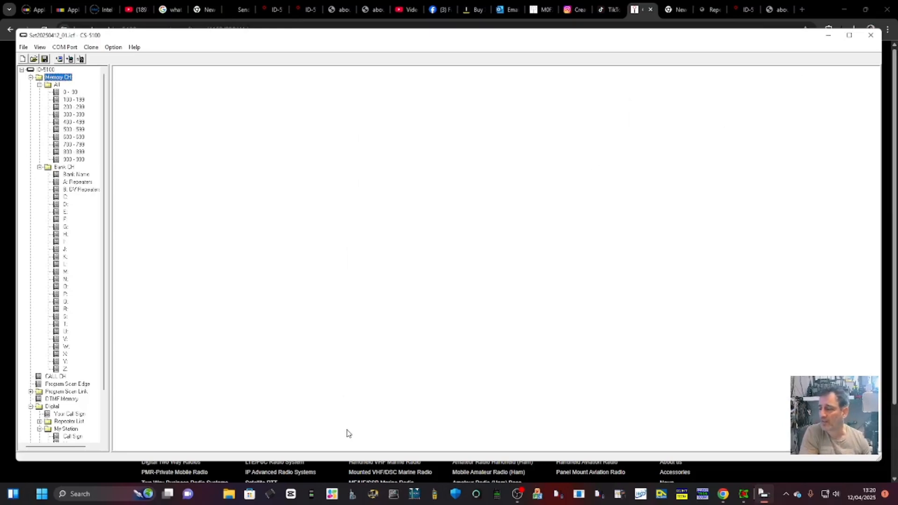